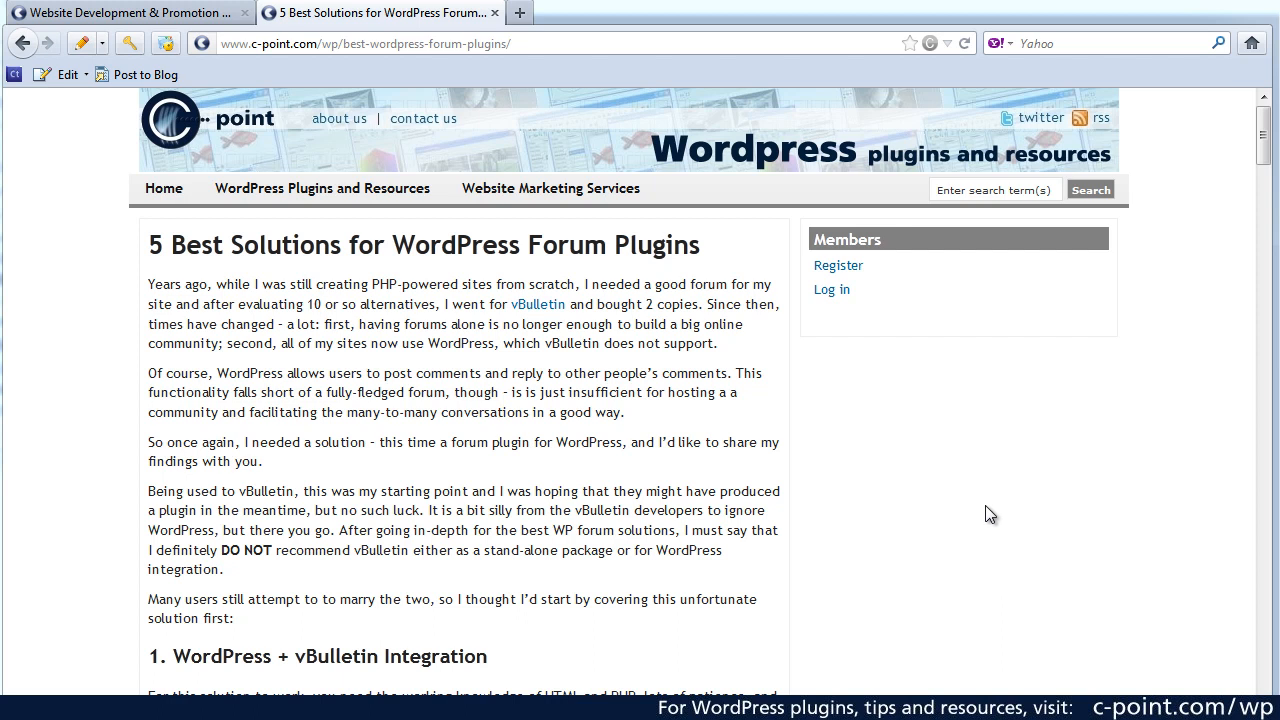
{"action": "mouse_move", "coordinate": [984, 512]}
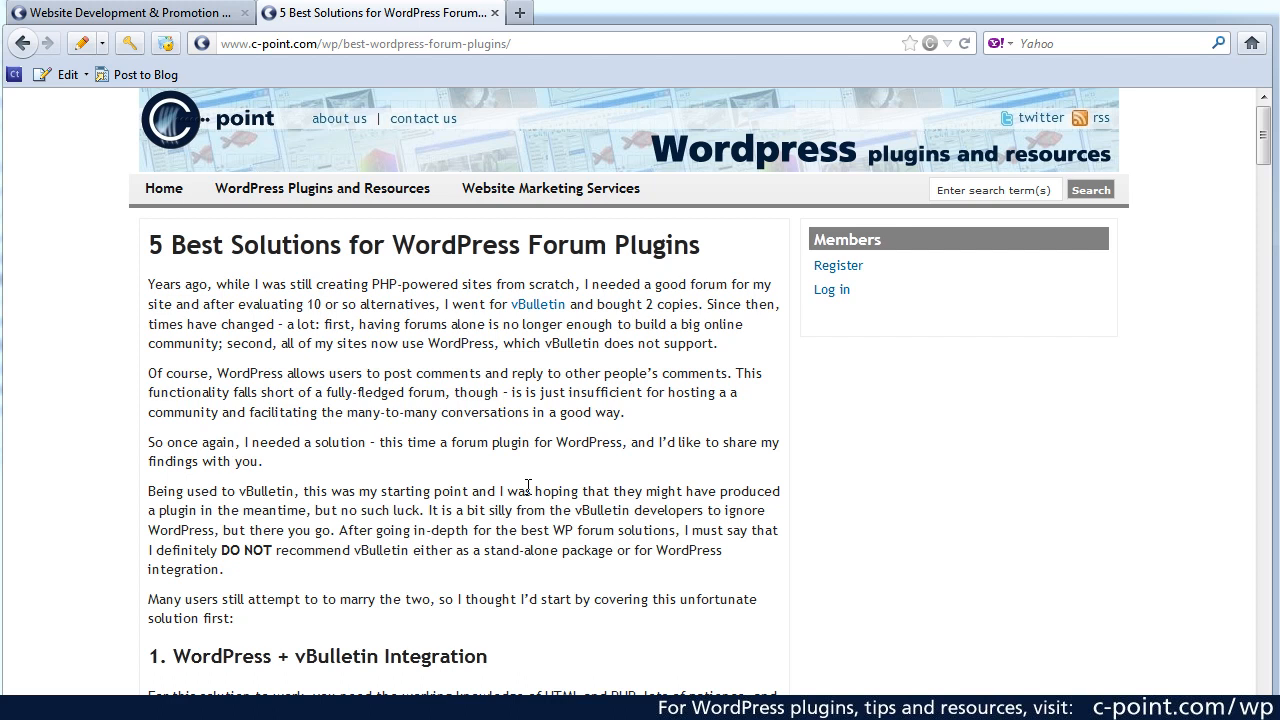
{"action": "mouse_move", "coordinate": [852, 482]}
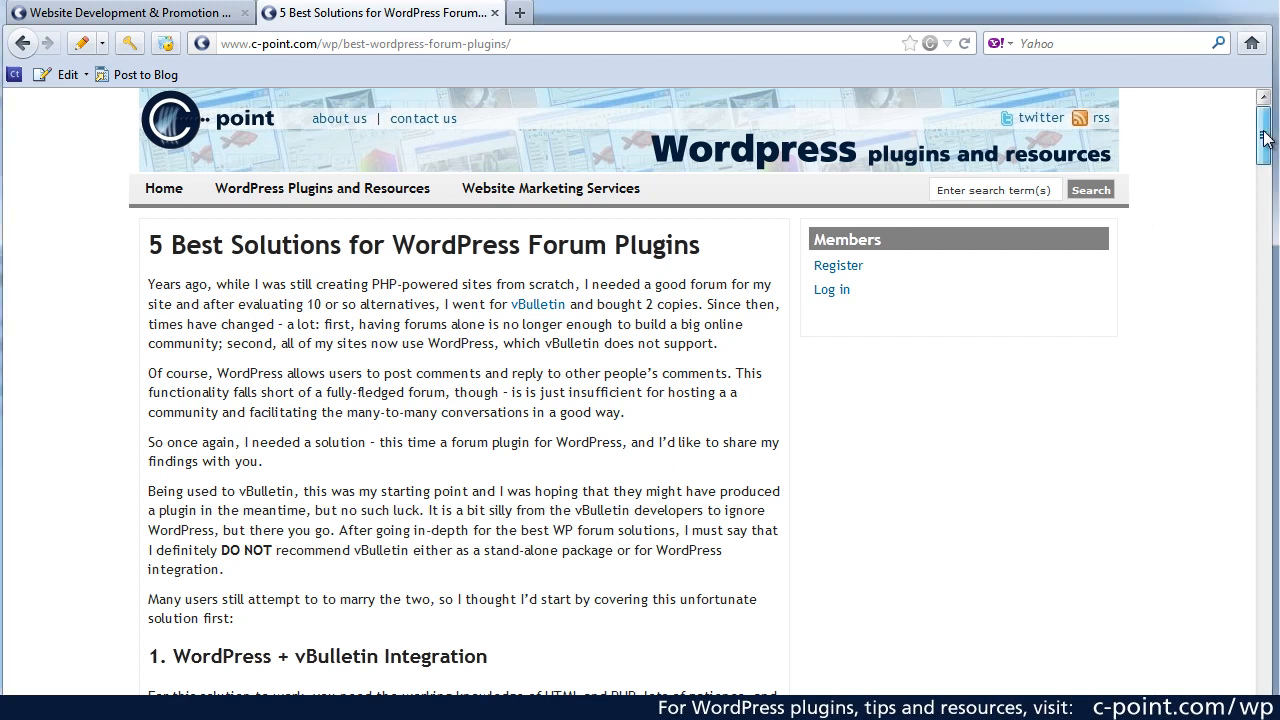
Scroll down to the WordPress + vBulletin Integration section with its three linked support posts.
{"action": "scroll", "scroll_direction": "down", "scroll_amount": 3}
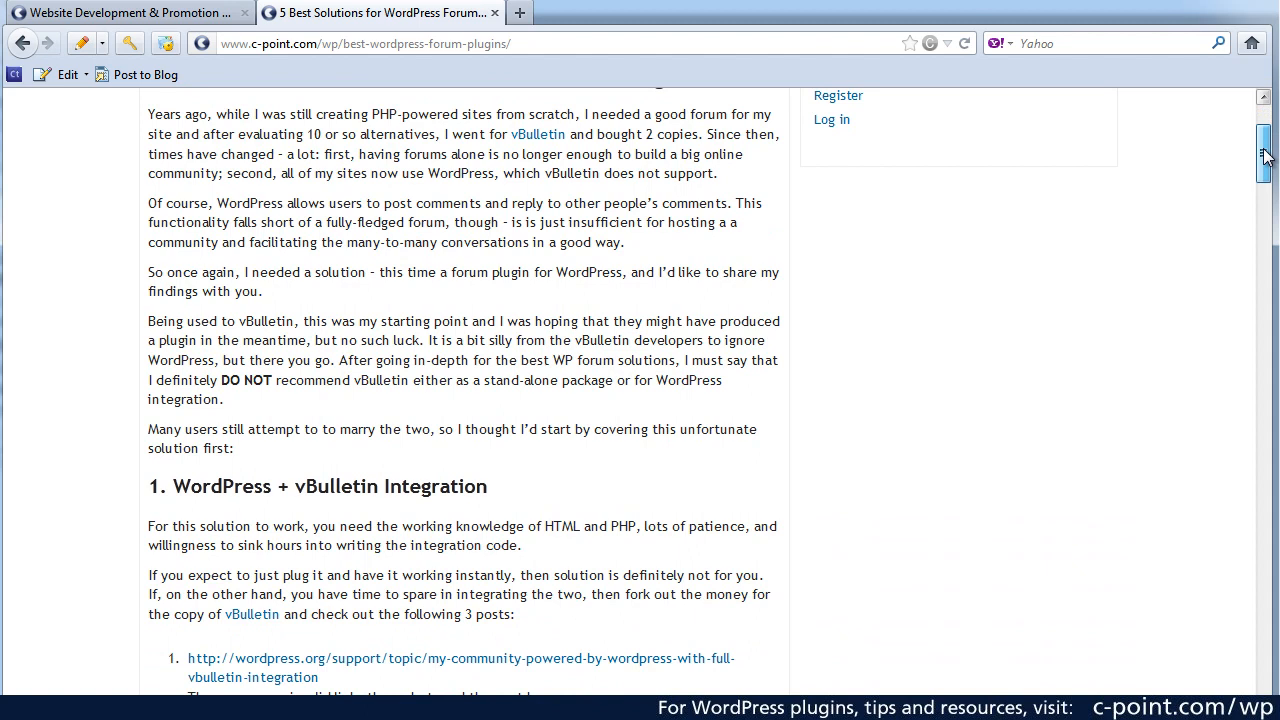
{"action": "scroll", "scroll_direction": "up", "scroll_amount": 3}
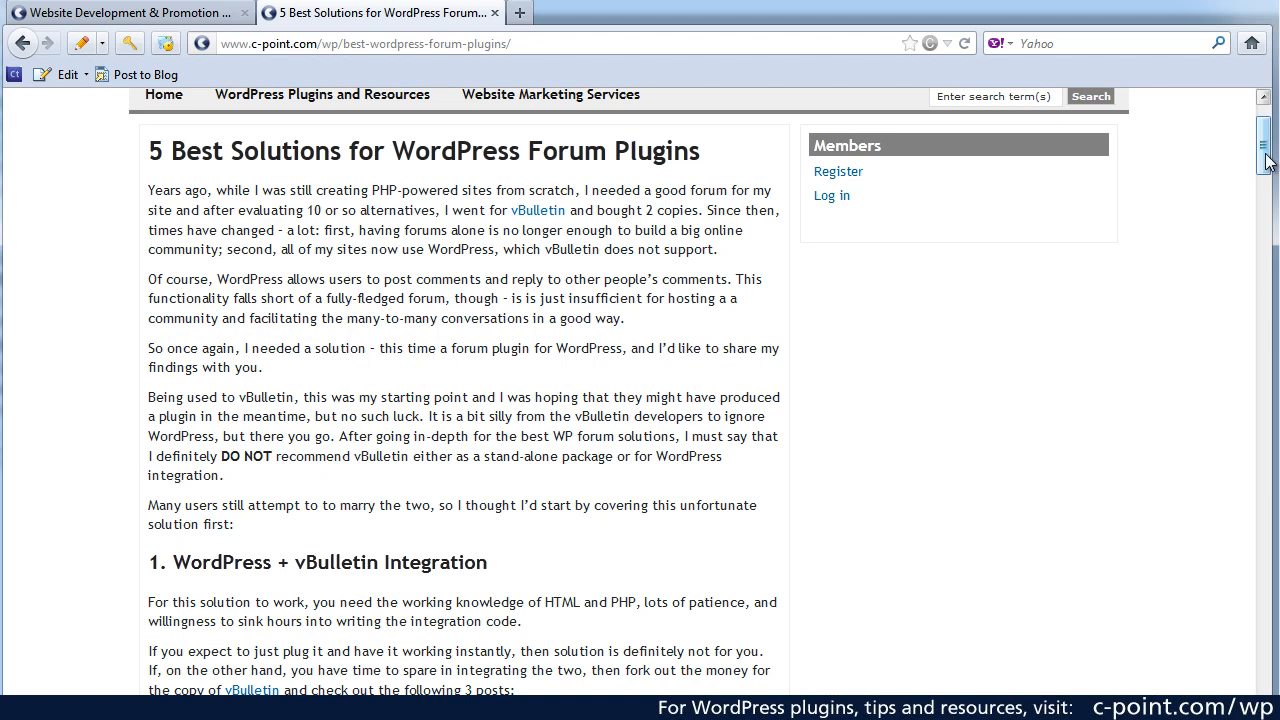
{"action": "scroll", "scroll_direction": "down", "scroll_amount": 3}
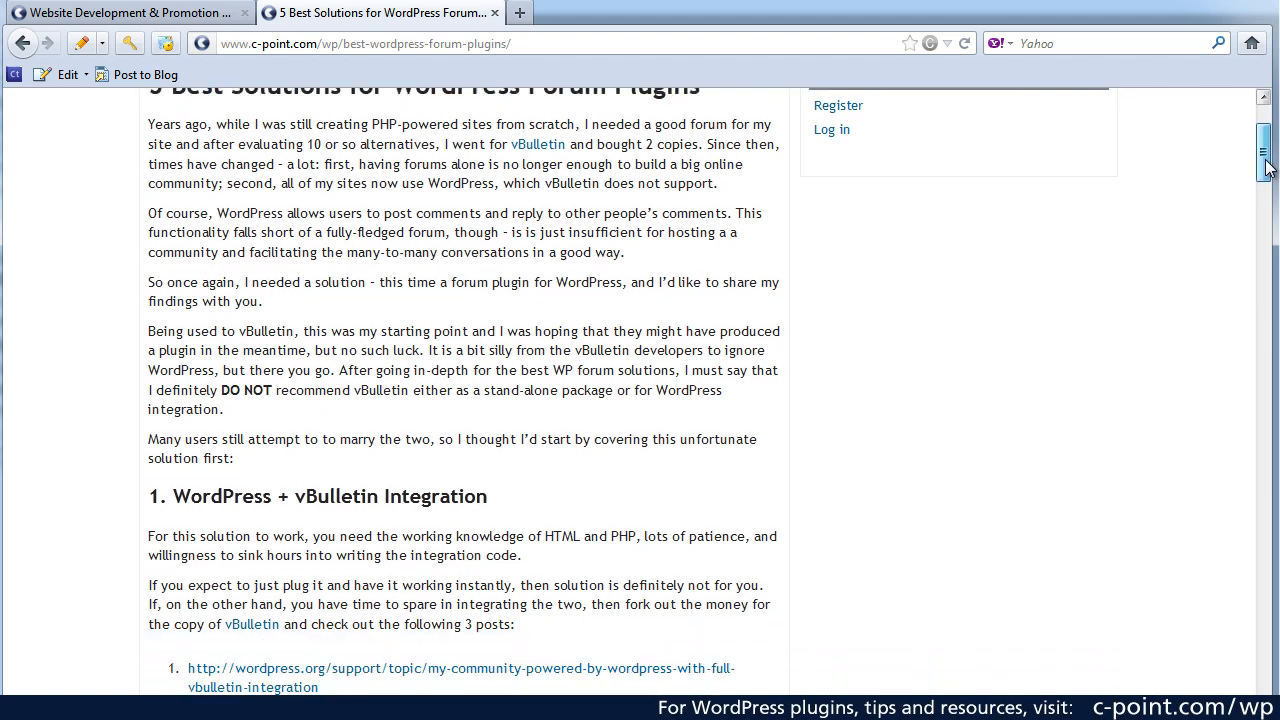
{"action": "scroll", "scroll_direction": "down", "scroll_amount": 3}
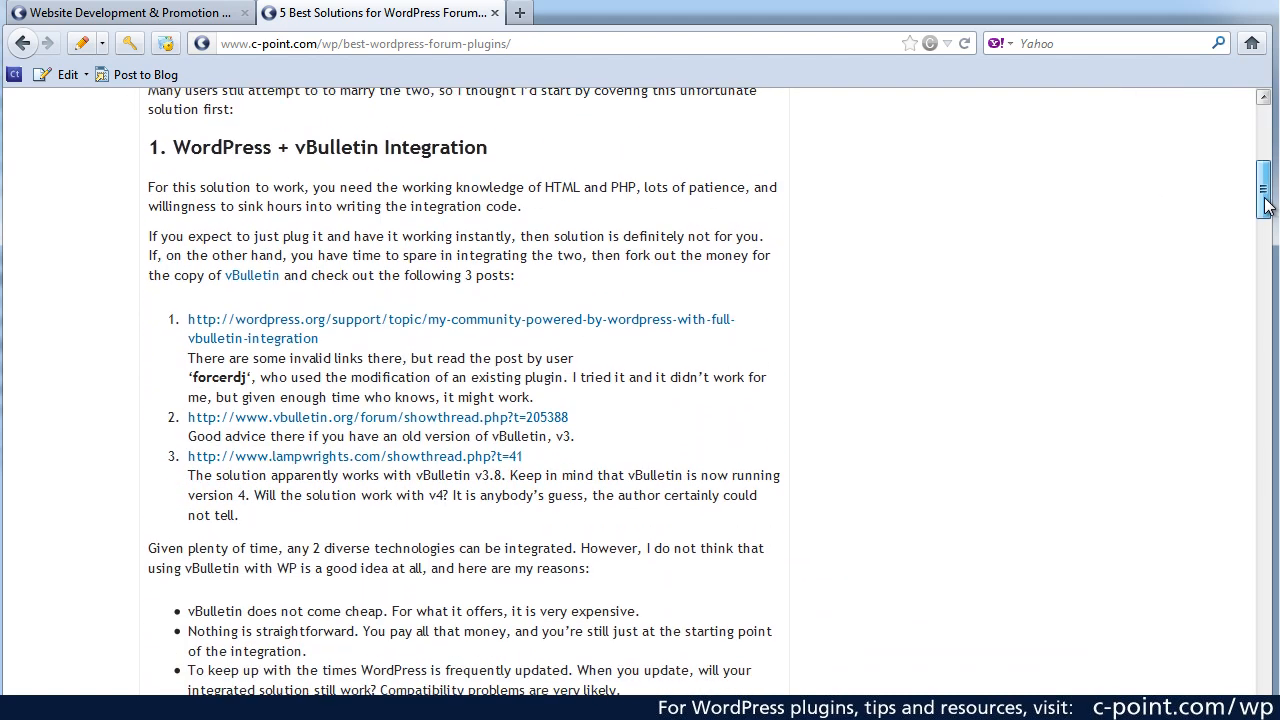
{"action": "scroll", "scroll_direction": "down", "scroll_amount": 3}
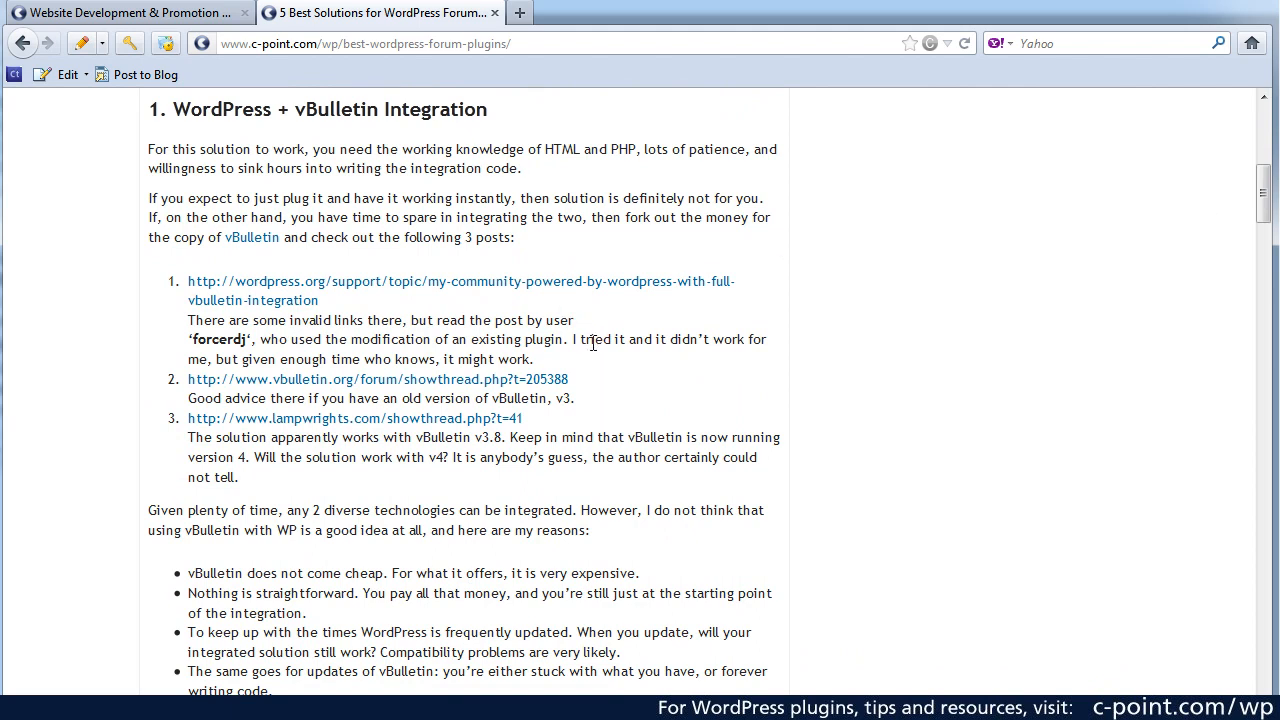
{"action": "mouse_move", "coordinate": [268, 194]}
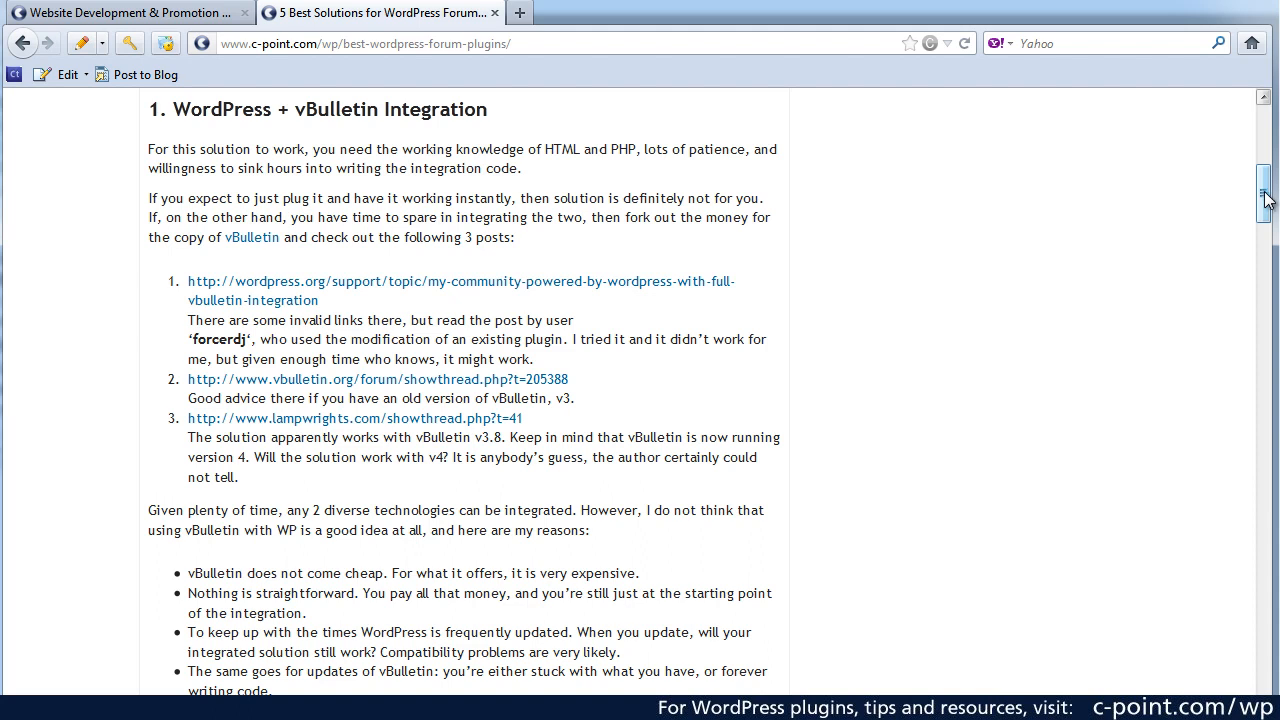
Scroll past the vBulletin drawbacks to the Free phpBB Forum manual integration section.
{"action": "scroll", "scroll_direction": "down", "scroll_amount": 3}
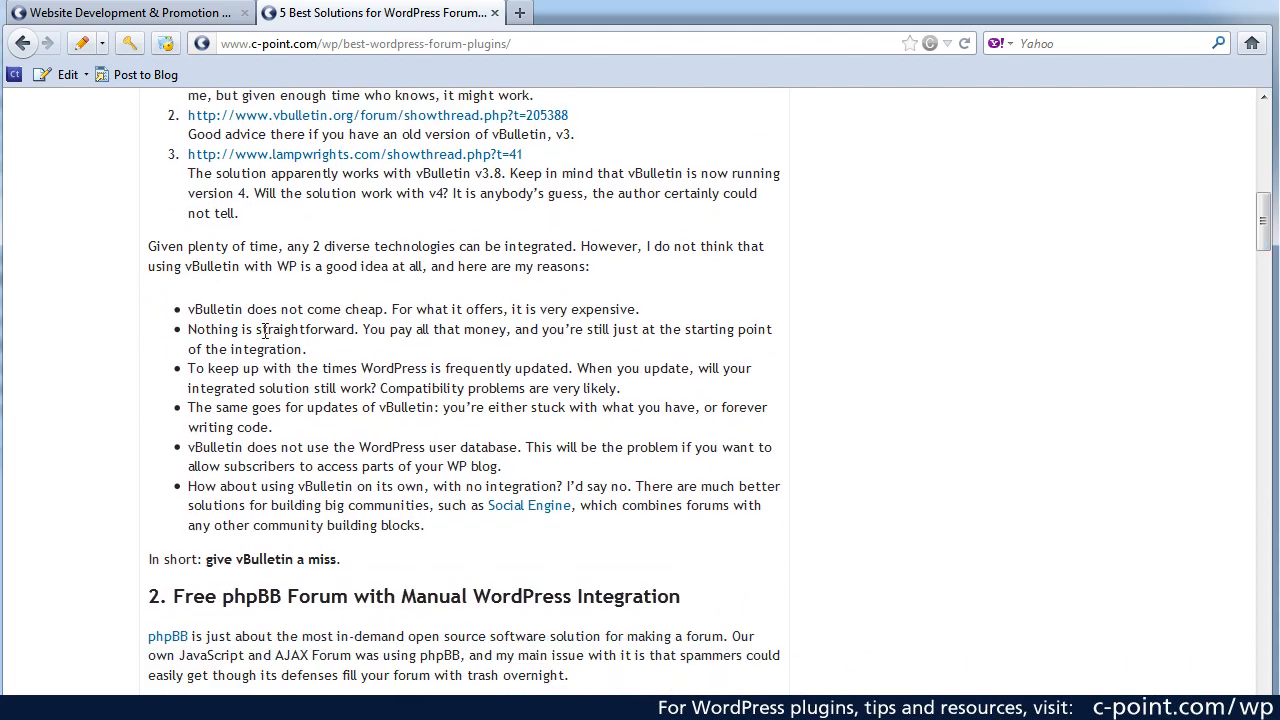
{"action": "mouse_move", "coordinate": [366, 358]}
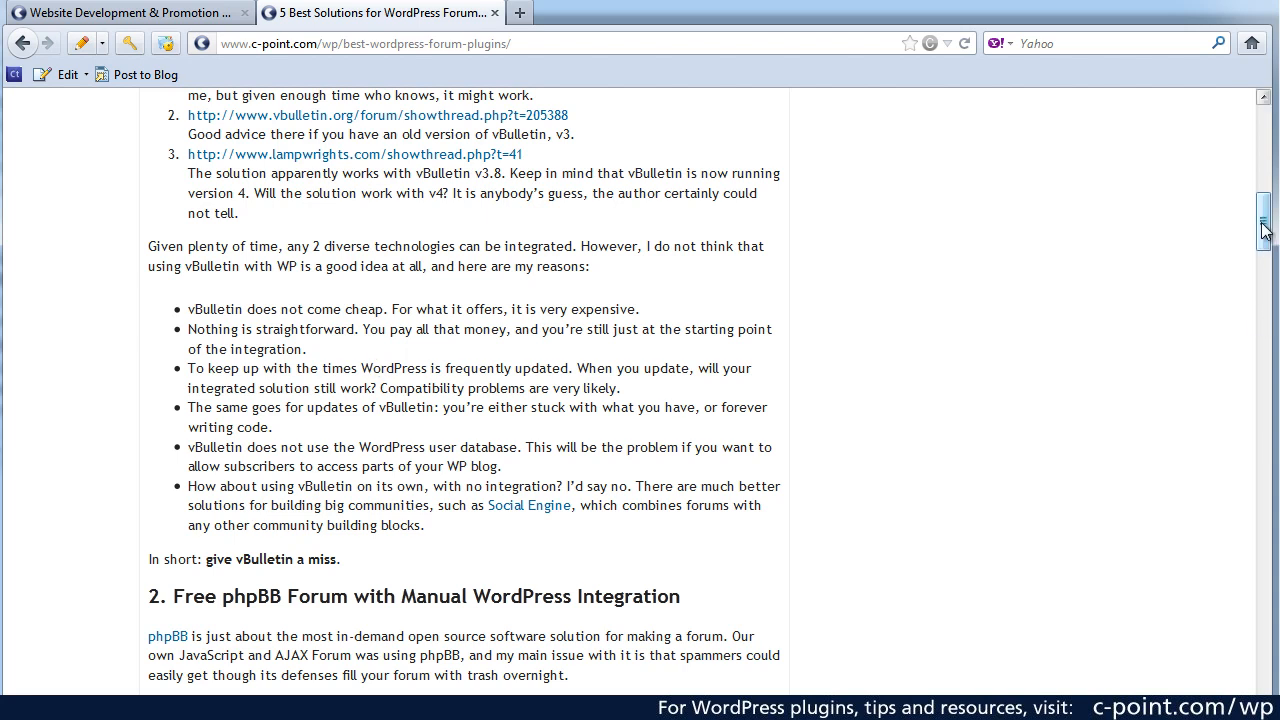
{"action": "scroll", "scroll_direction": "down", "scroll_amount": 3}
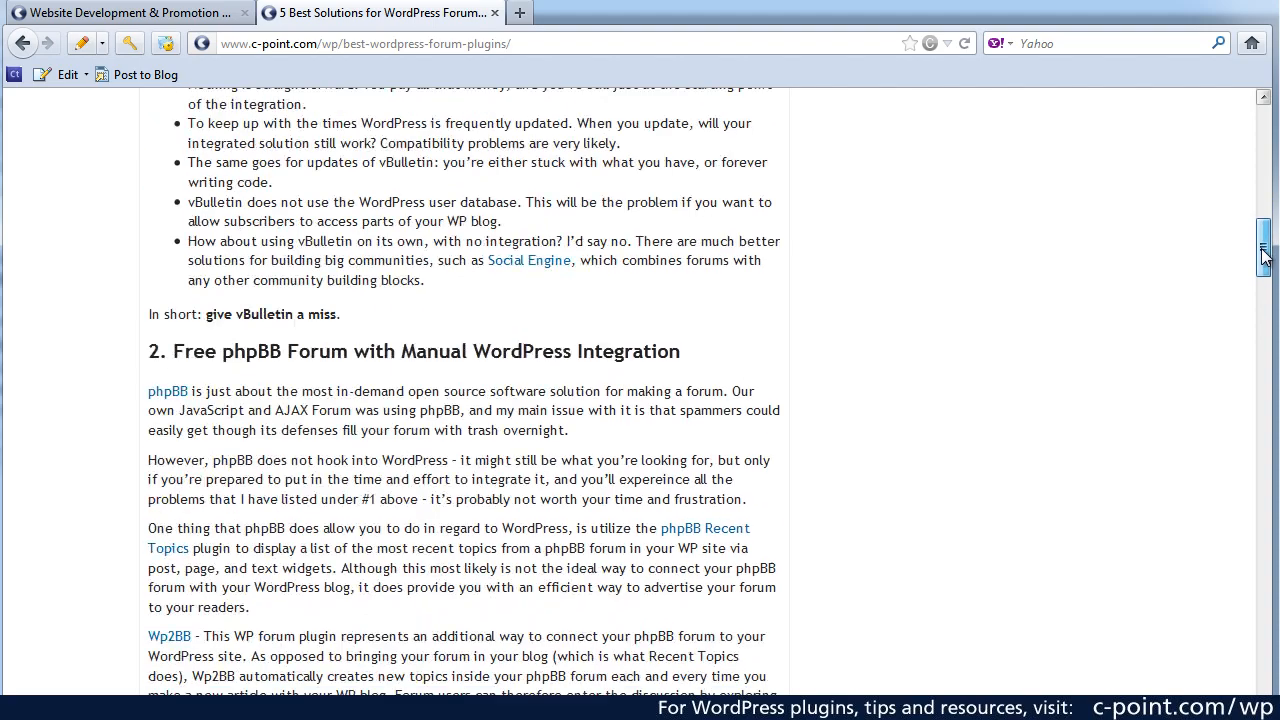
{"action": "scroll", "scroll_direction": "down", "scroll_amount": 3}
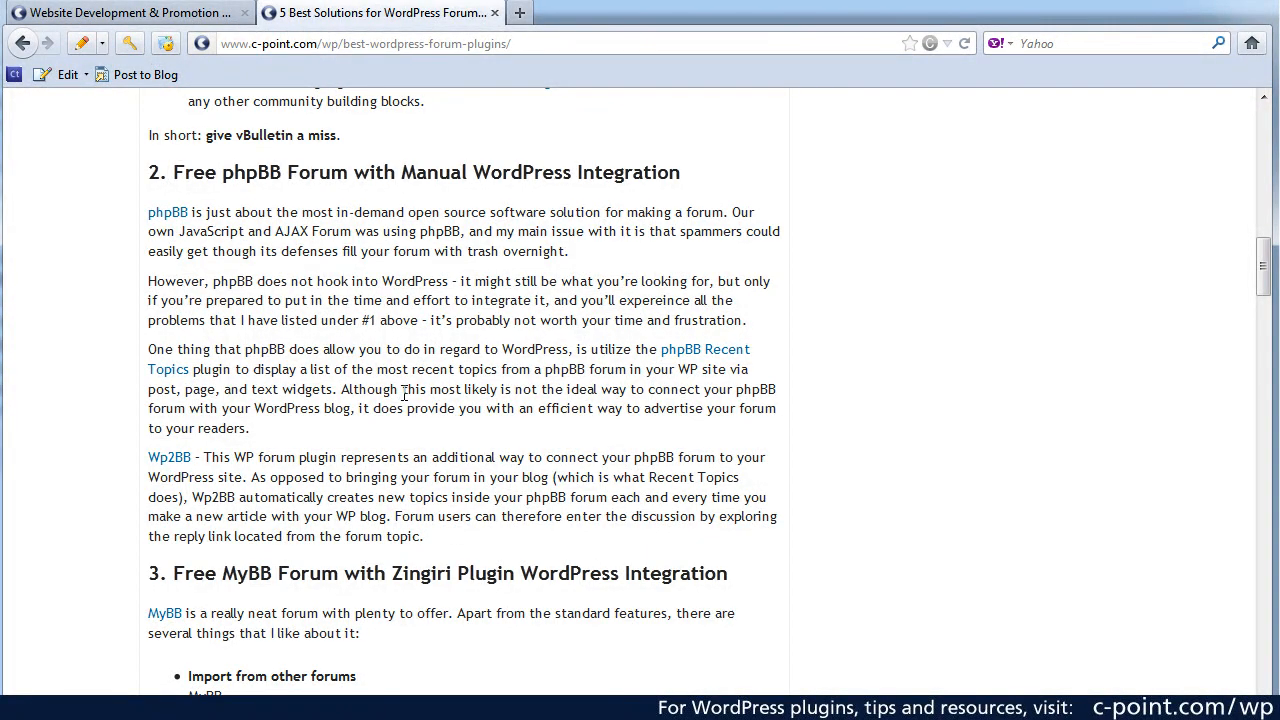
Scroll through the MyBB with Zingiri section to the Free WordPress Forum Plugins heading and Simple Press.
{"action": "scroll", "scroll_direction": "down", "scroll_amount": 3}
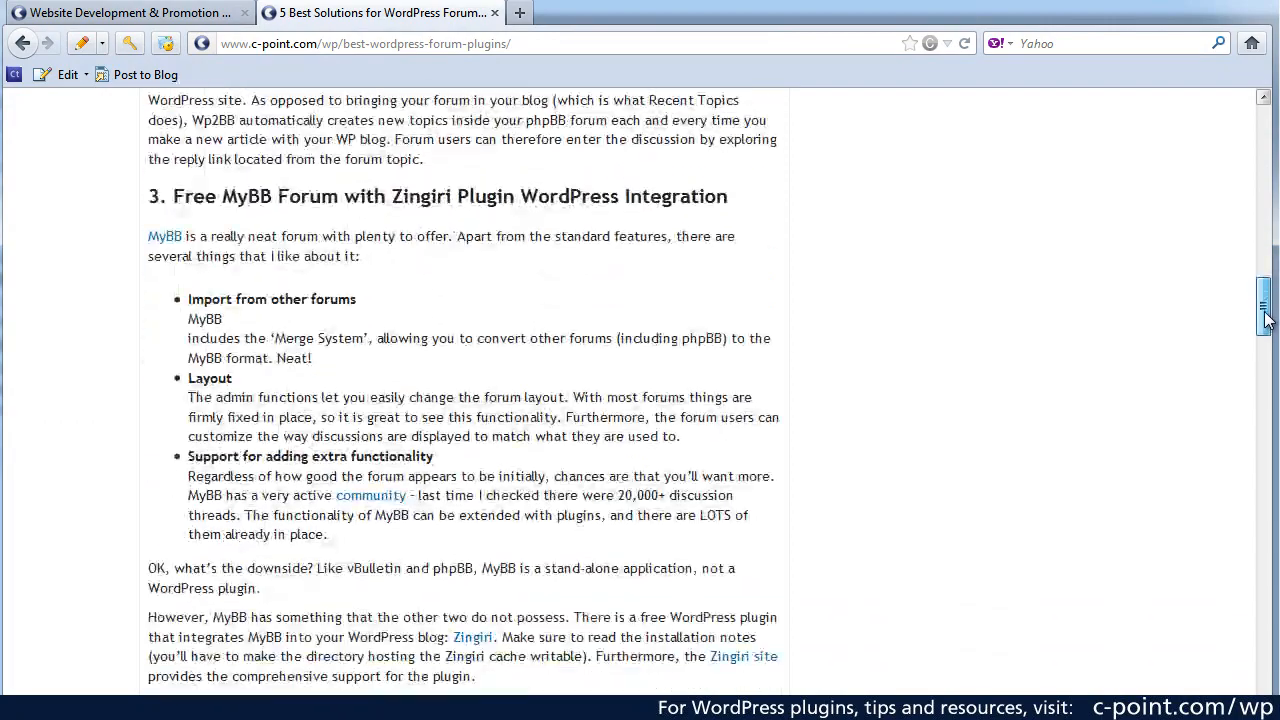
{"action": "scroll", "scroll_direction": "down", "scroll_amount": 3}
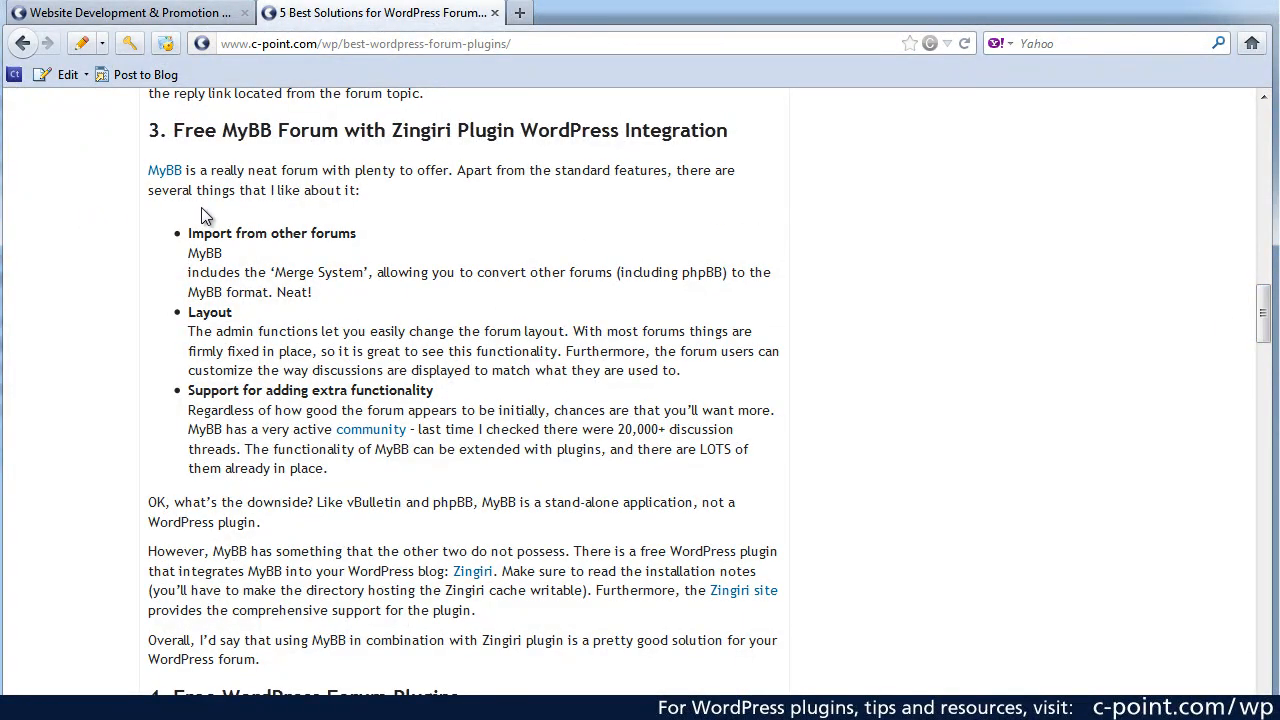
{"action": "mouse_move", "coordinate": [332, 168]}
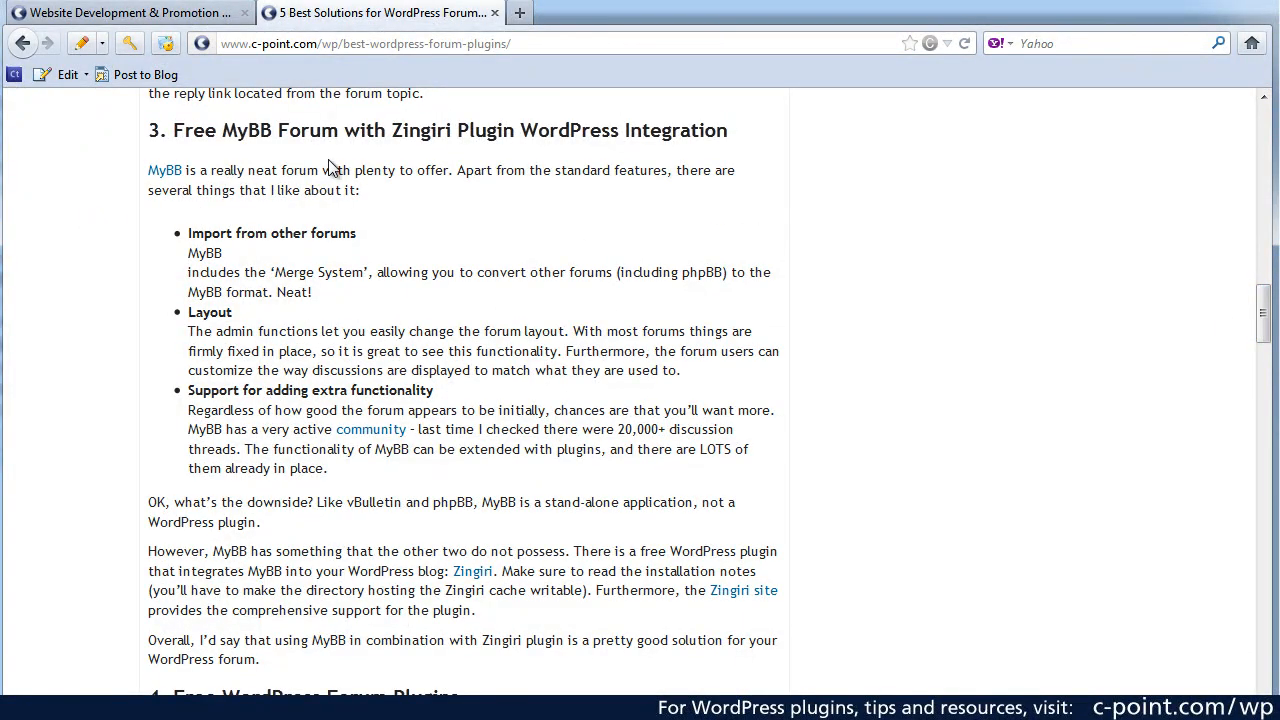
{"action": "mouse_move", "coordinate": [390, 270]}
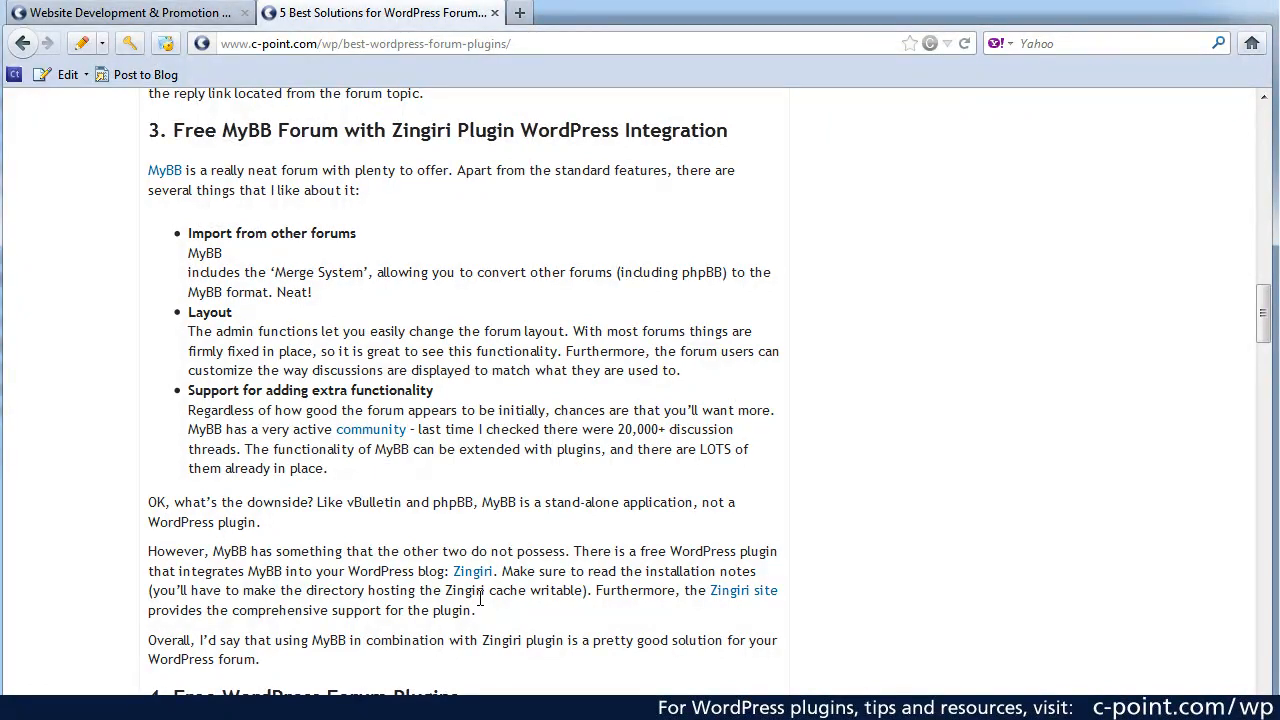
{"action": "mouse_move", "coordinate": [1064, 436]}
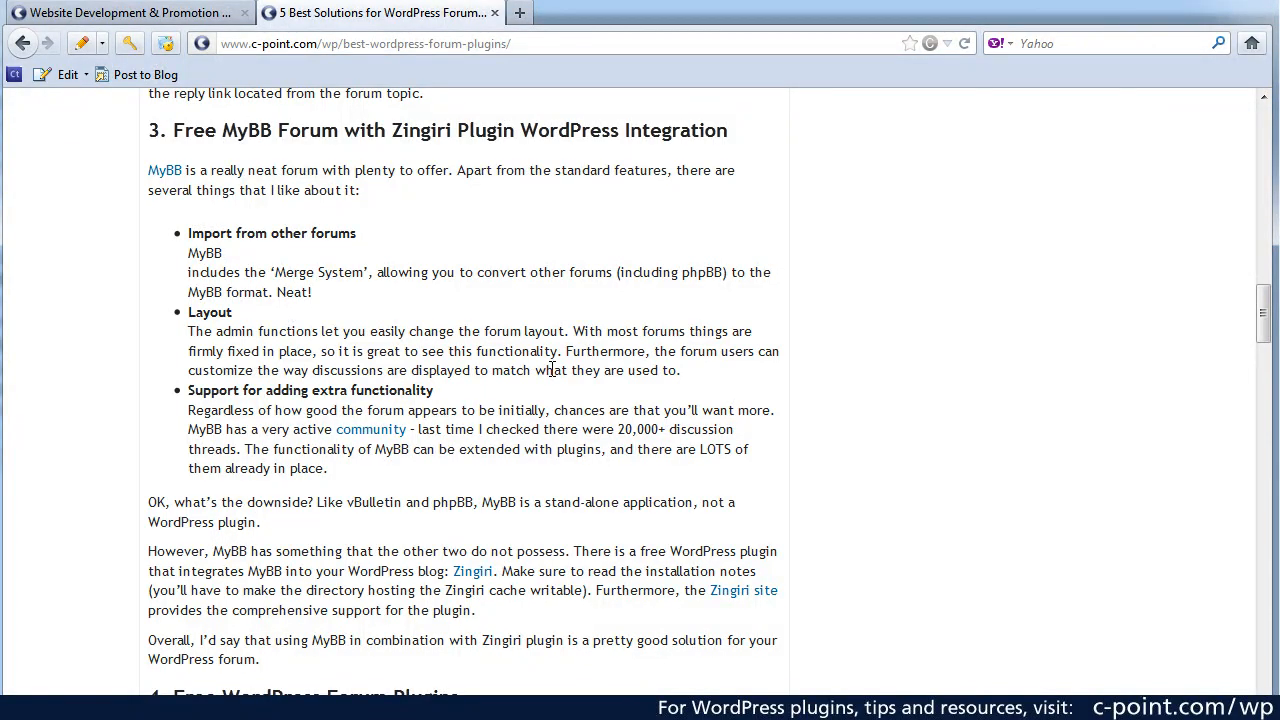
{"action": "mouse_move", "coordinate": [704, 472]}
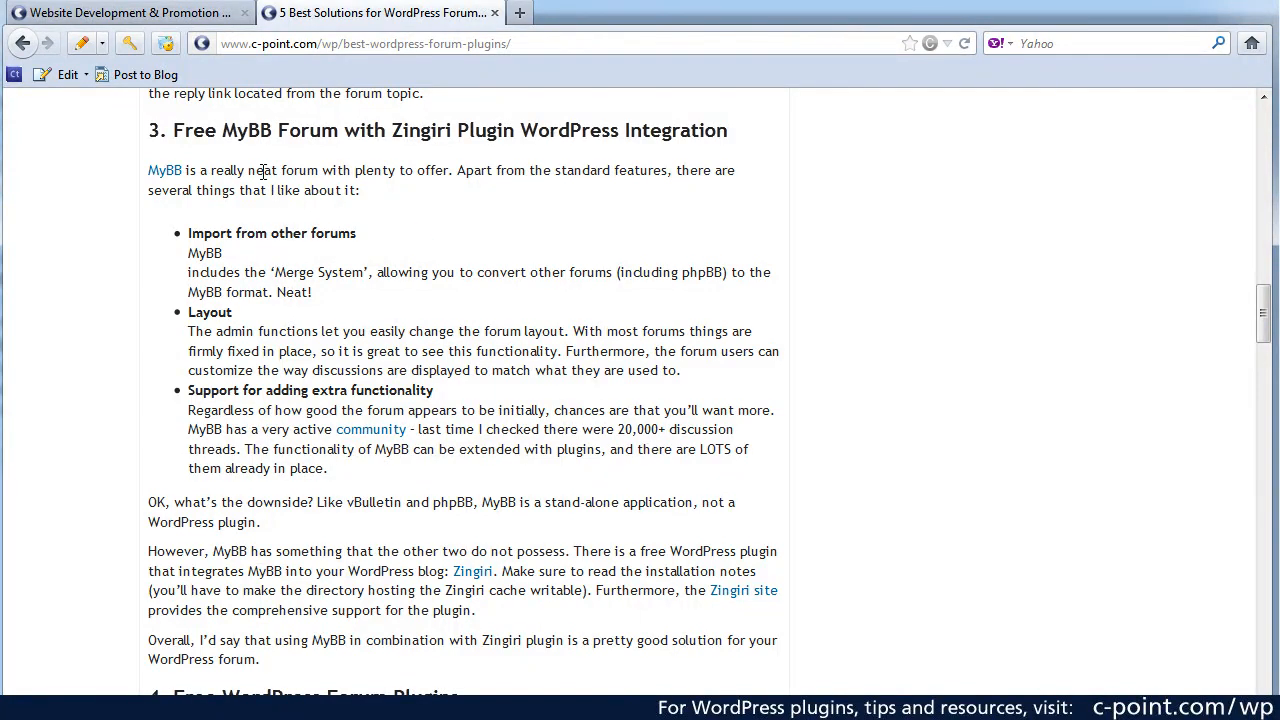
{"action": "mouse_move", "coordinate": [508, 578]}
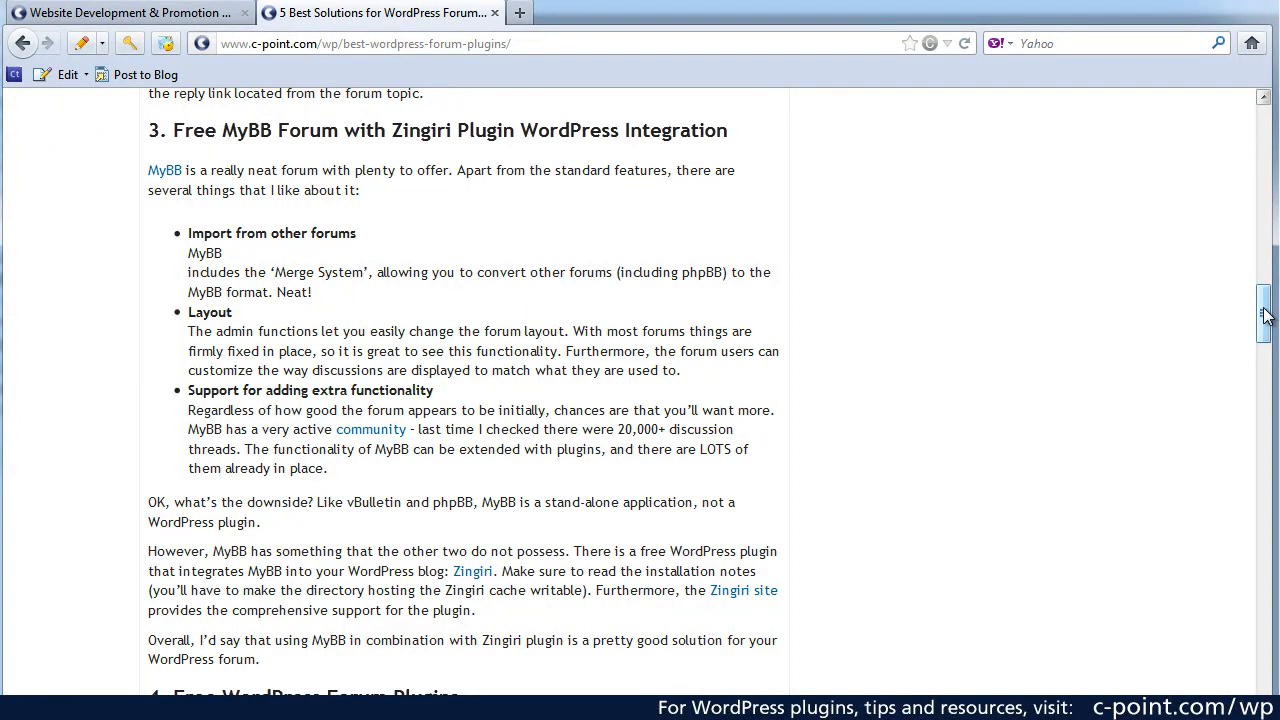
{"action": "scroll", "scroll_direction": "down", "scroll_amount": 3}
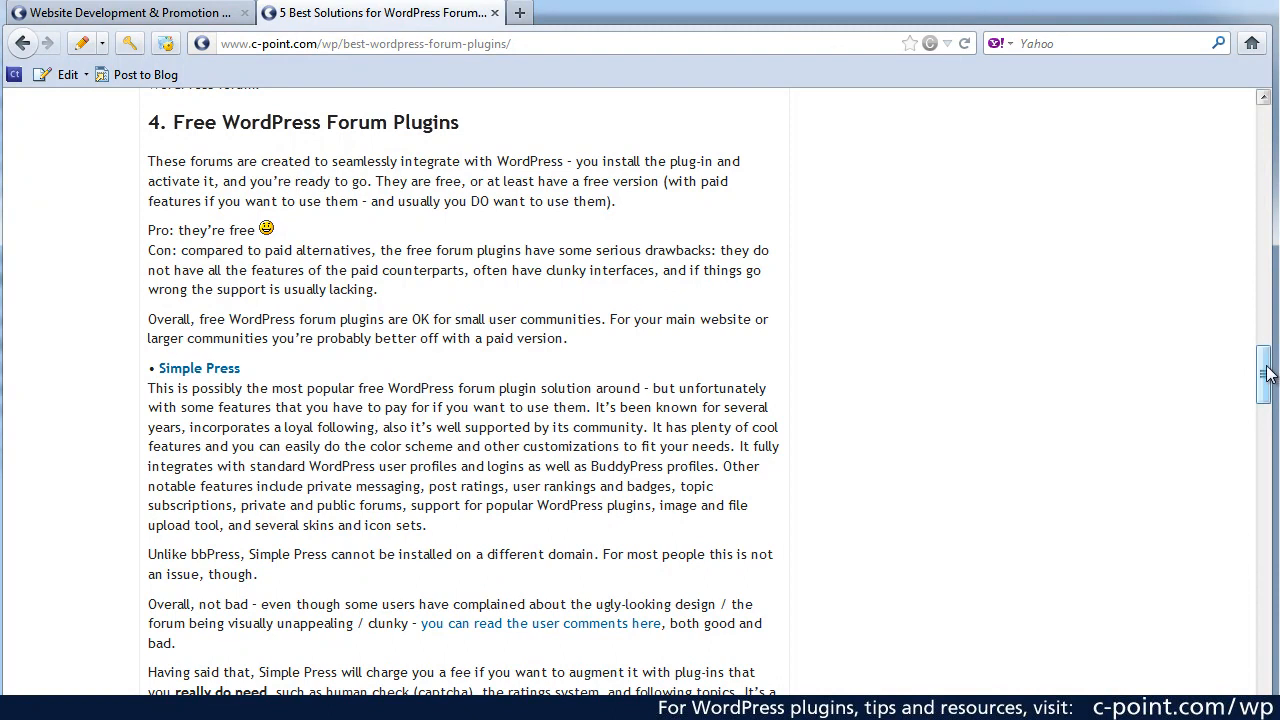
Scroll past Simple Press and bbPress to the Mingle Forum review and its three screenshot thumbnails.
{"action": "scroll", "scroll_direction": "down", "scroll_amount": 3}
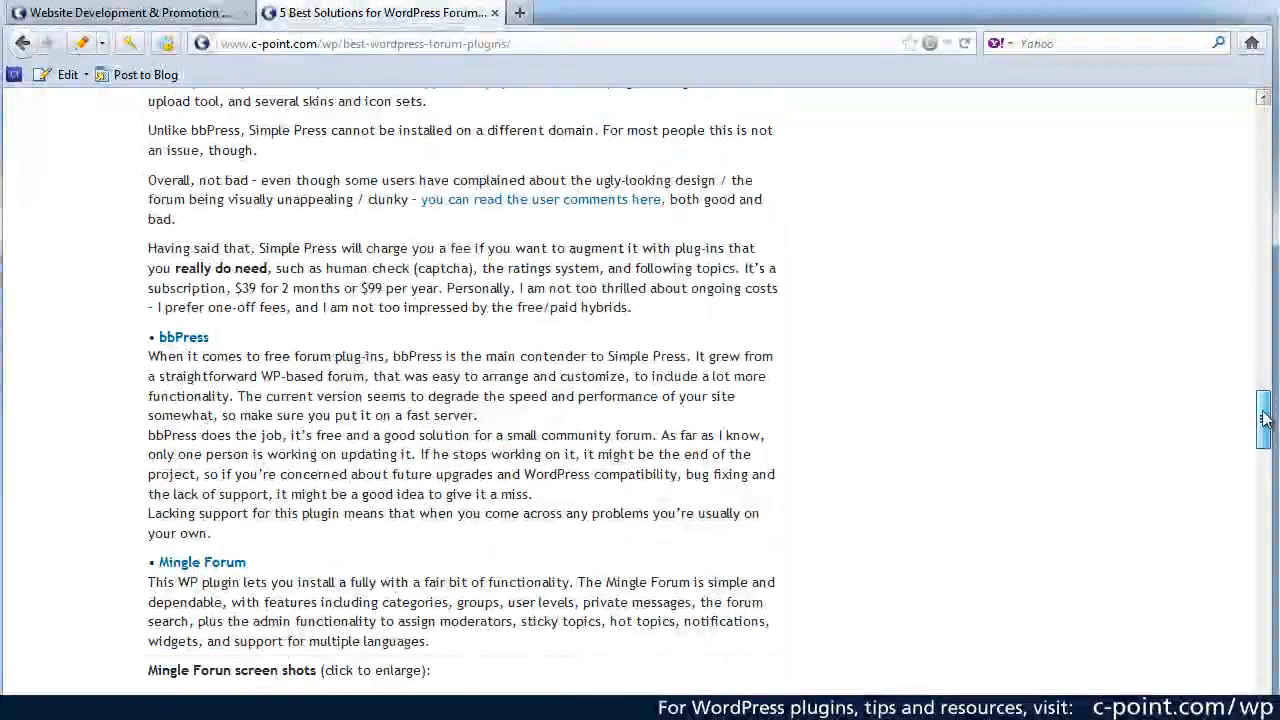
{"action": "scroll", "scroll_direction": "down", "scroll_amount": 3}
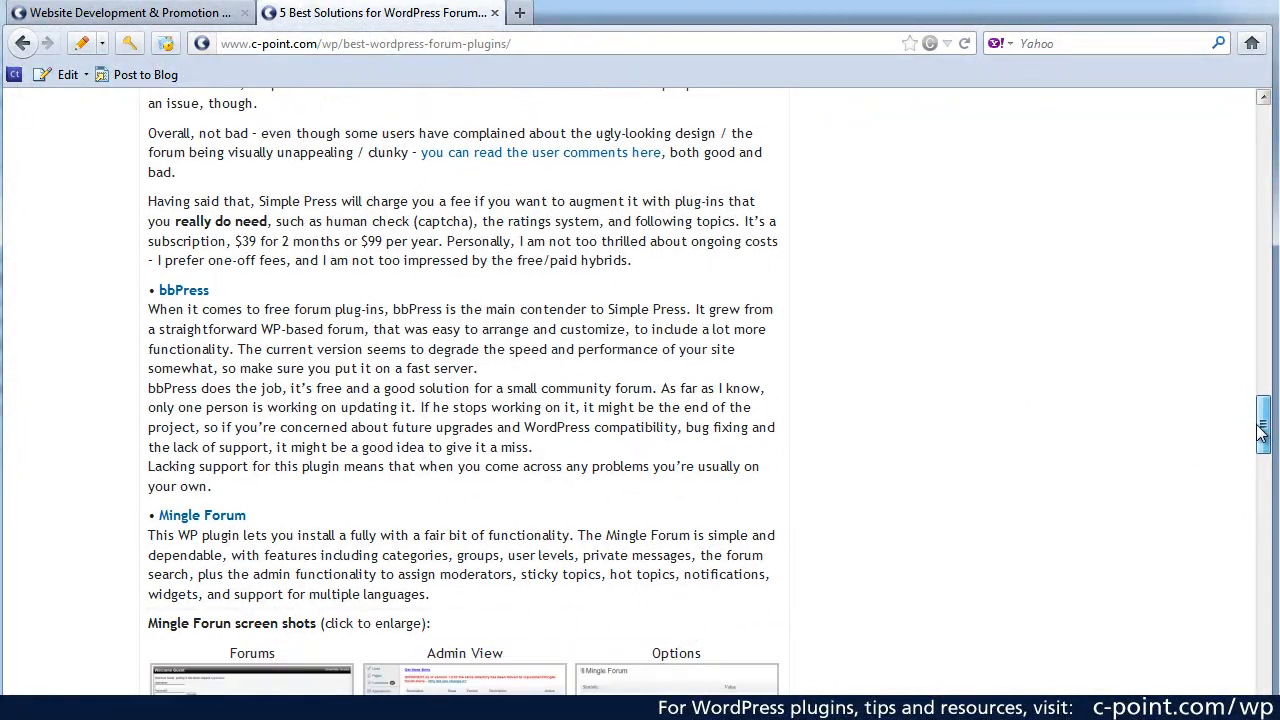
{"action": "scroll", "scroll_direction": "down", "scroll_amount": 3}
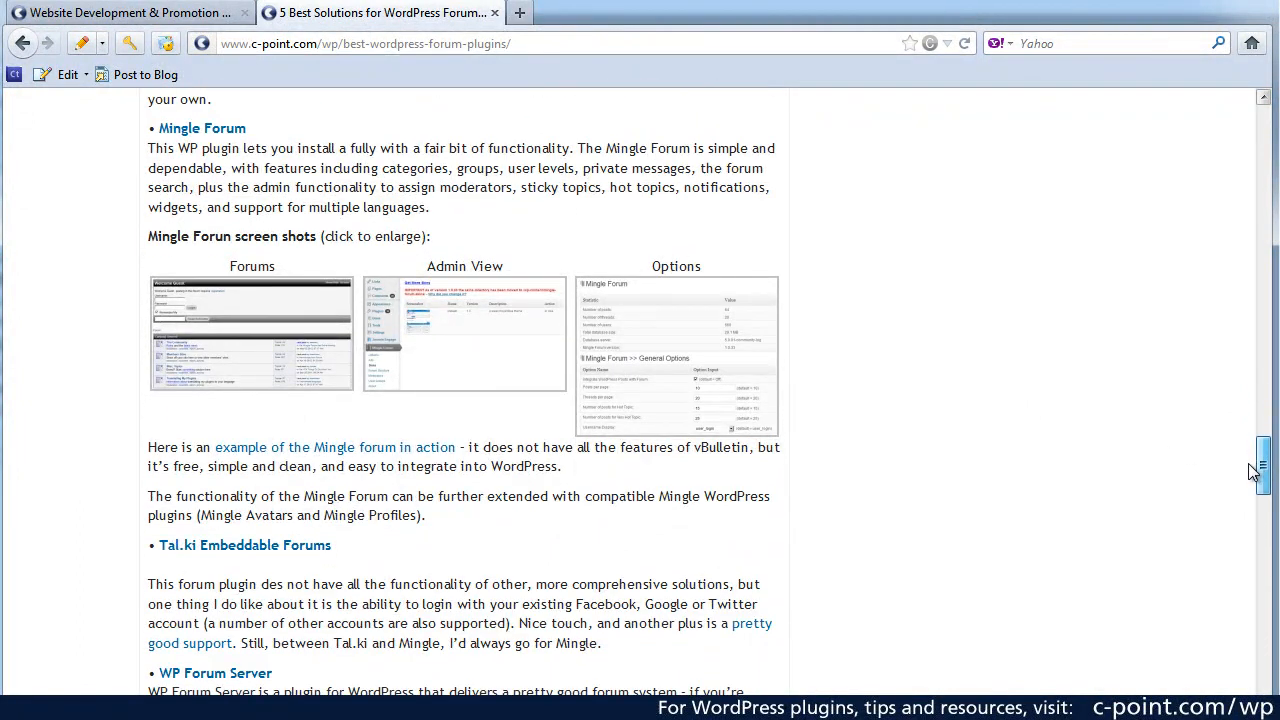
{"action": "scroll", "scroll_direction": "up", "scroll_amount": 3}
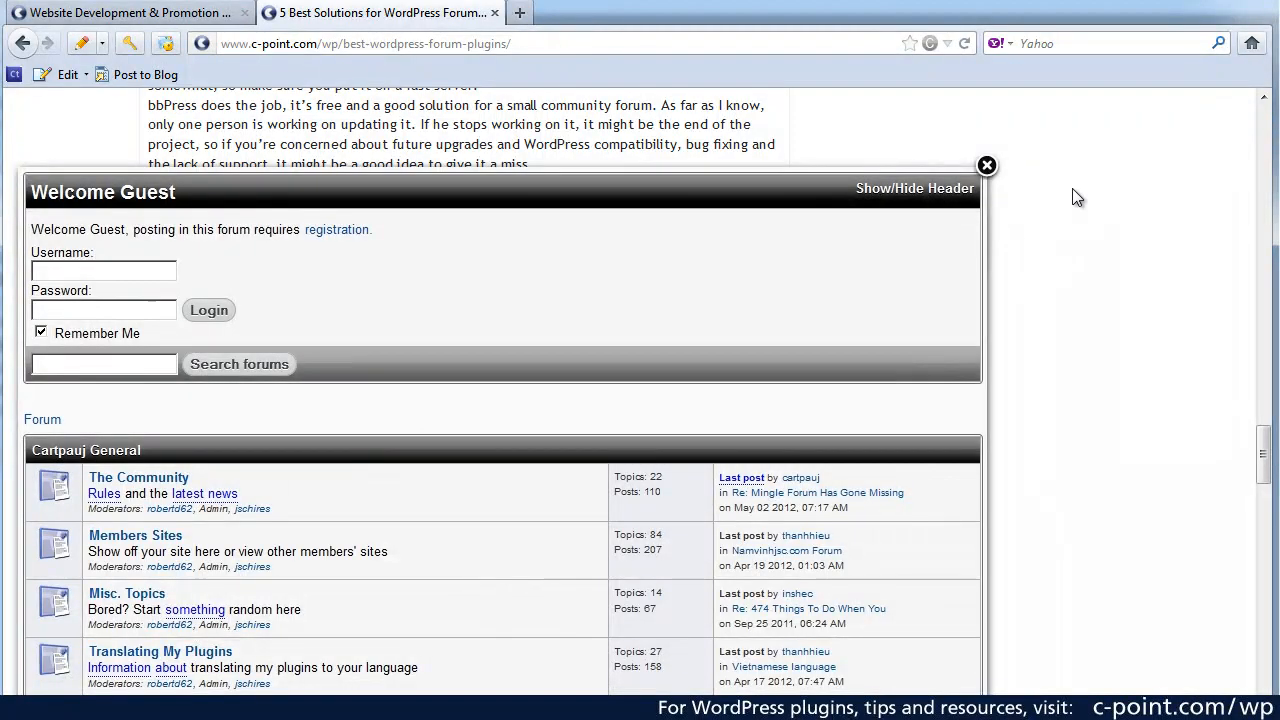
{"action": "mouse_move", "coordinate": [988, 166]}
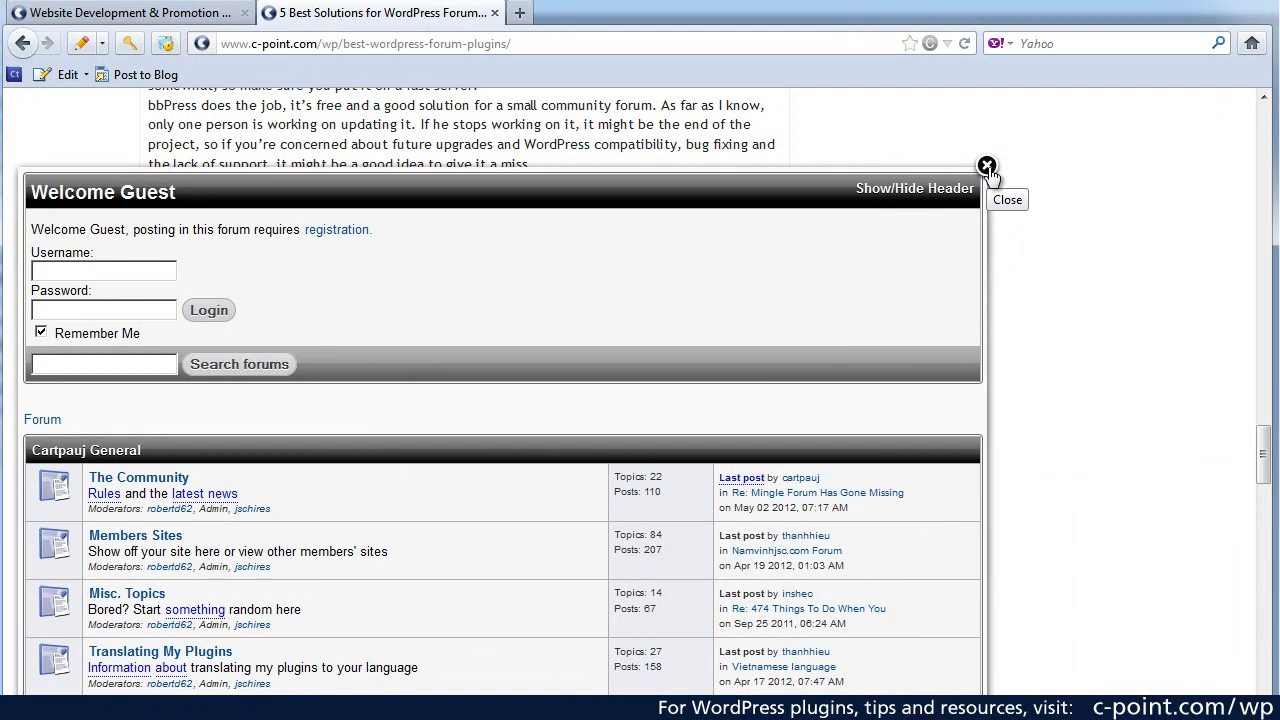
View and close the enlarged Mingle Forum skins and options screenshots, returning to the Mingle Forum section.
{"action": "left_click", "coordinate": [986, 166]}
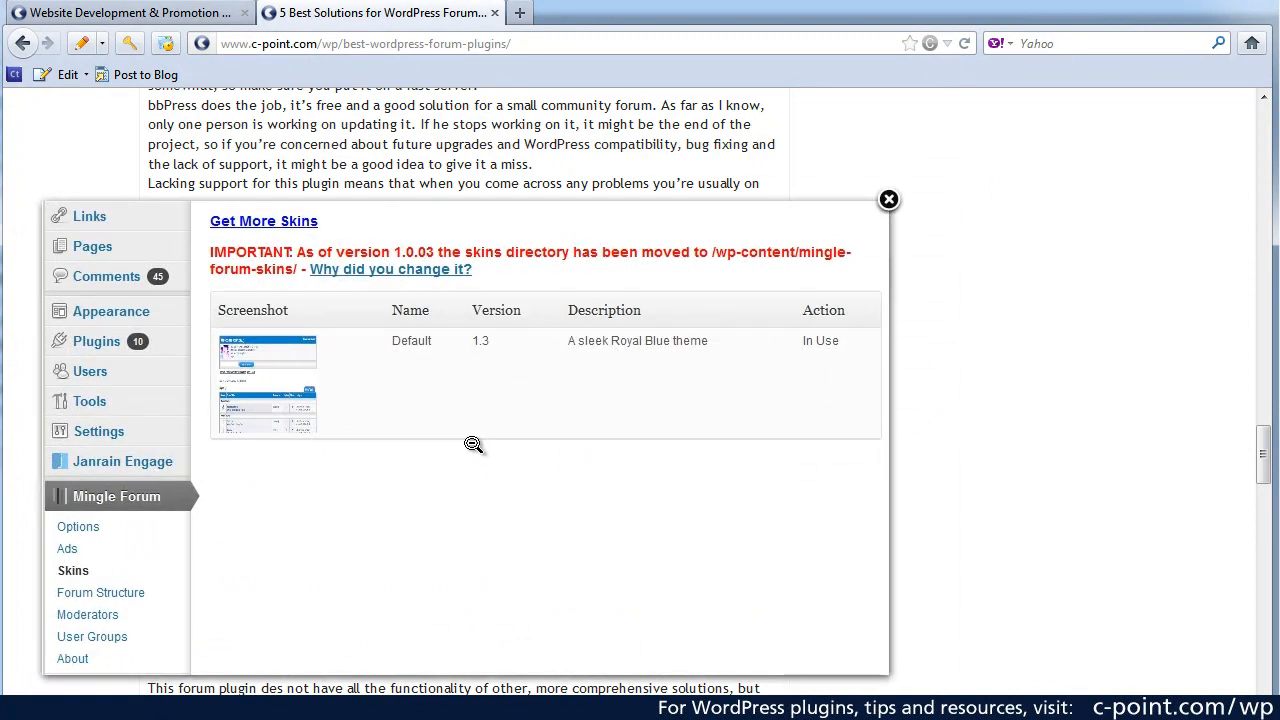
{"action": "mouse_move", "coordinate": [292, 614]}
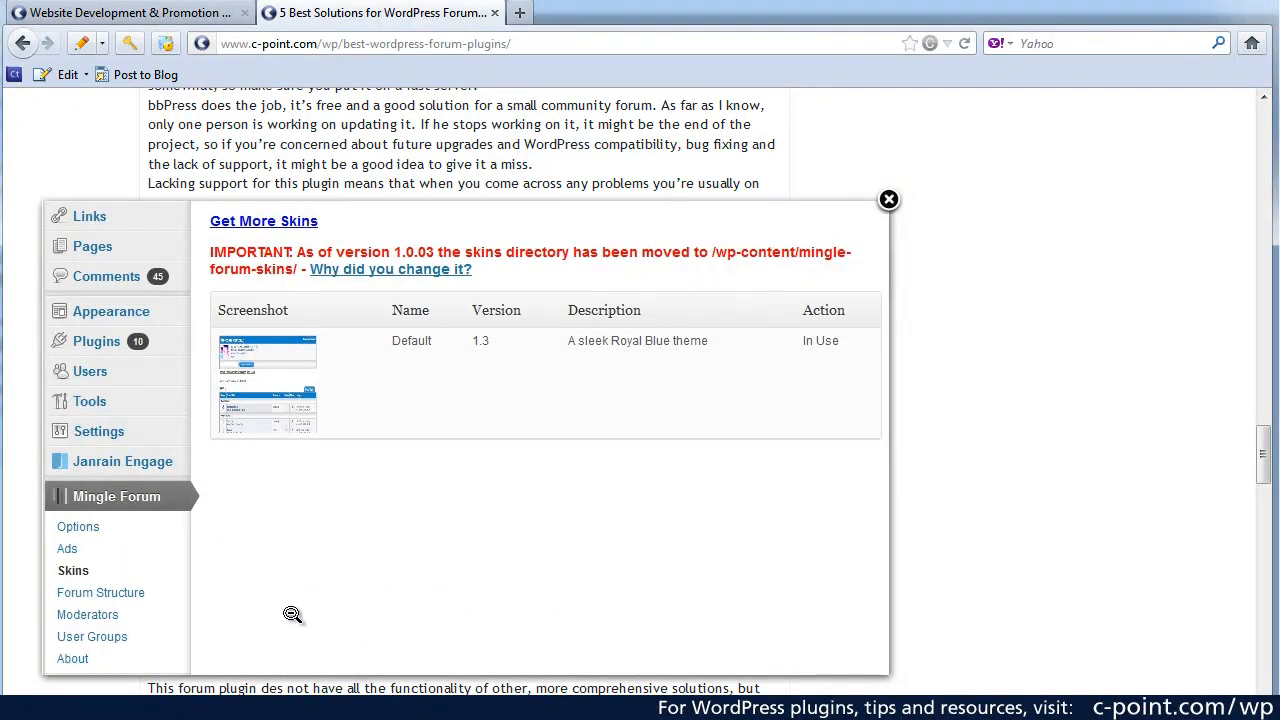
{"action": "left_click", "coordinate": [888, 200]}
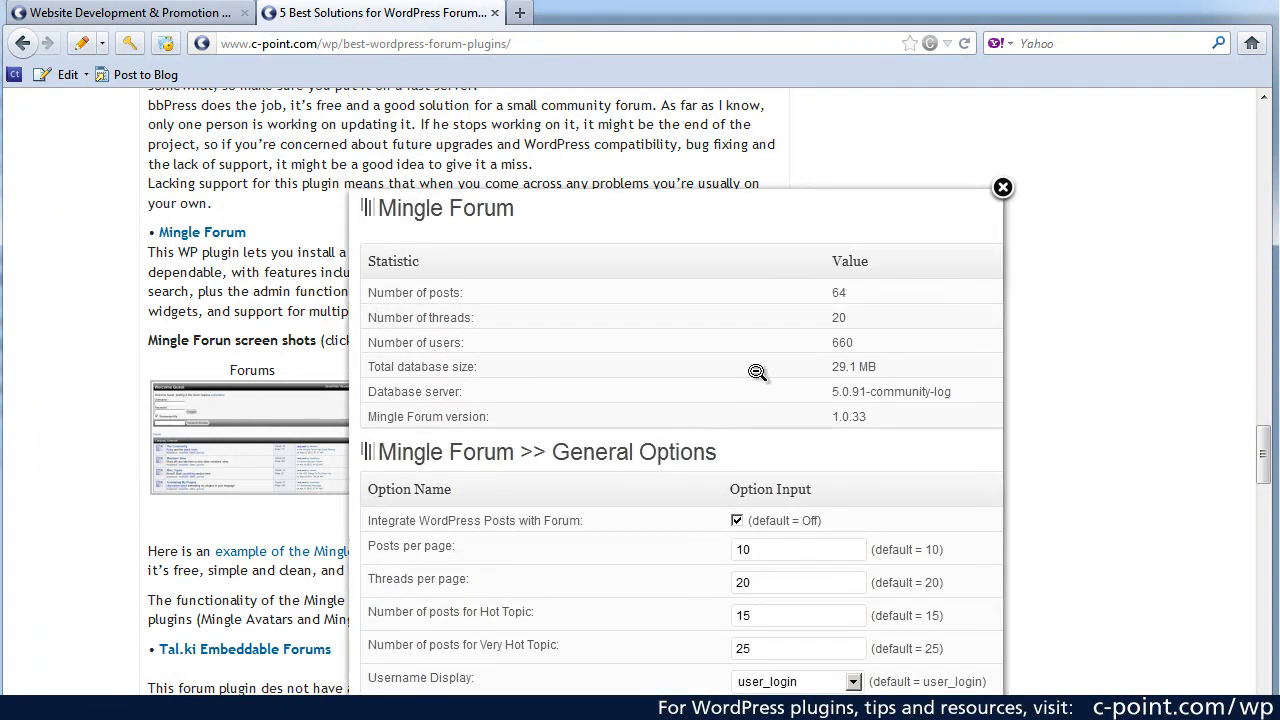
{"action": "mouse_move", "coordinate": [770, 228]}
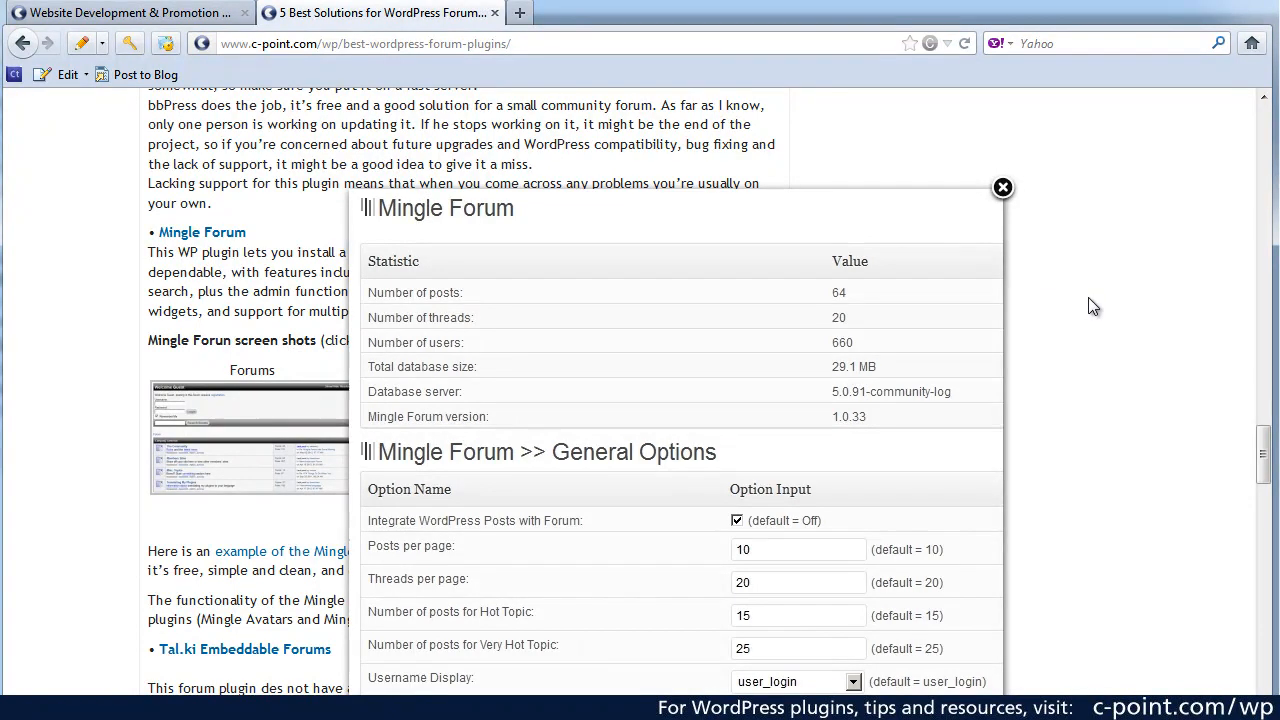
{"action": "mouse_move", "coordinate": [1004, 188]}
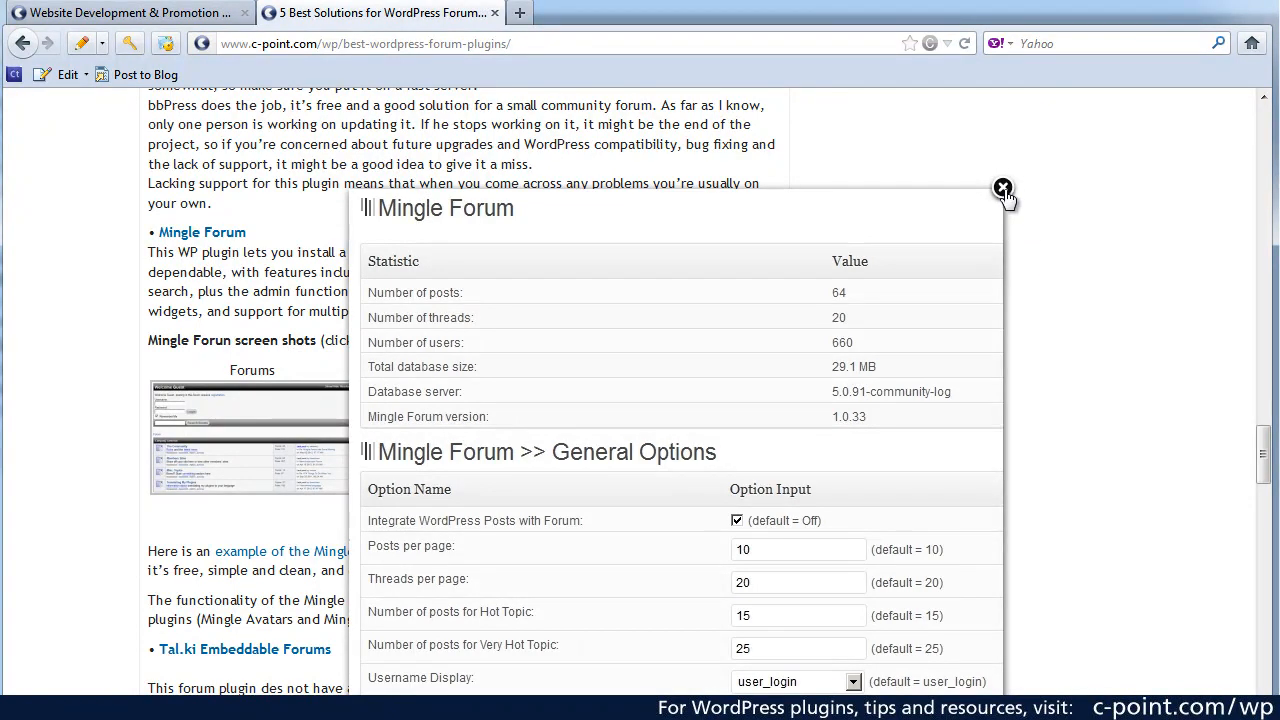
{"action": "left_click", "coordinate": [1004, 188]}
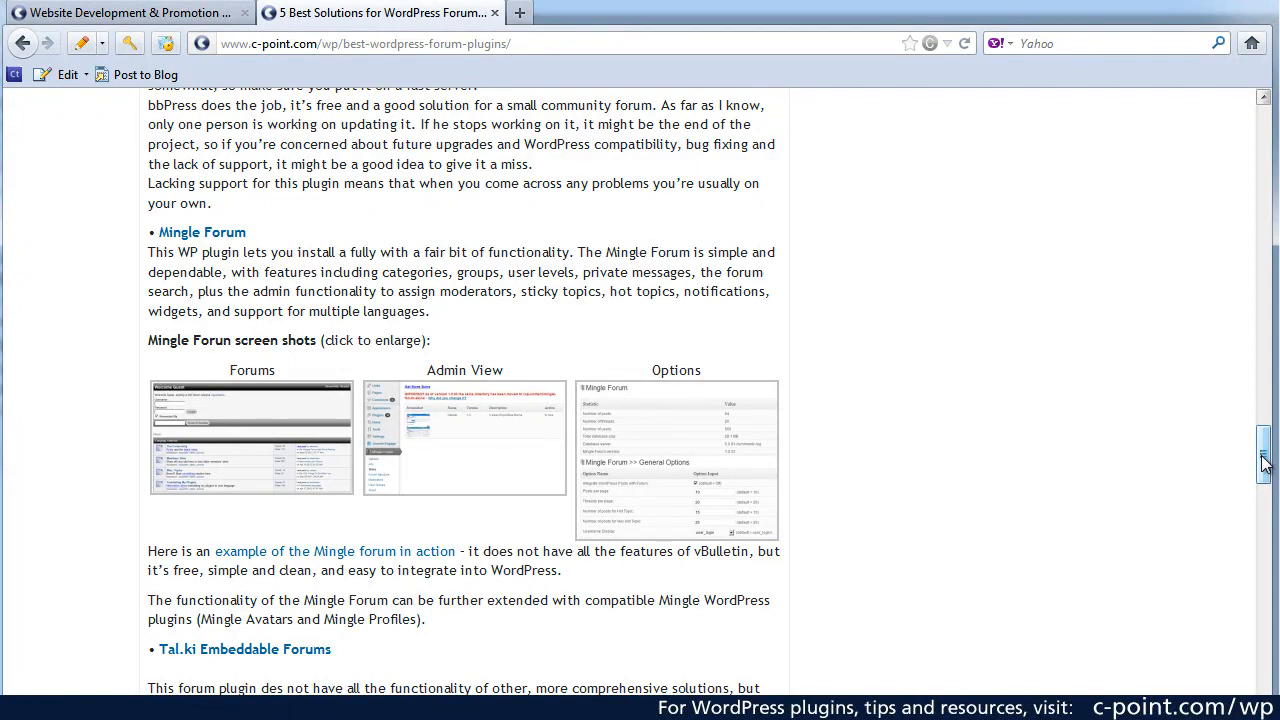
{"action": "scroll", "scroll_direction": "down", "scroll_amount": 3}
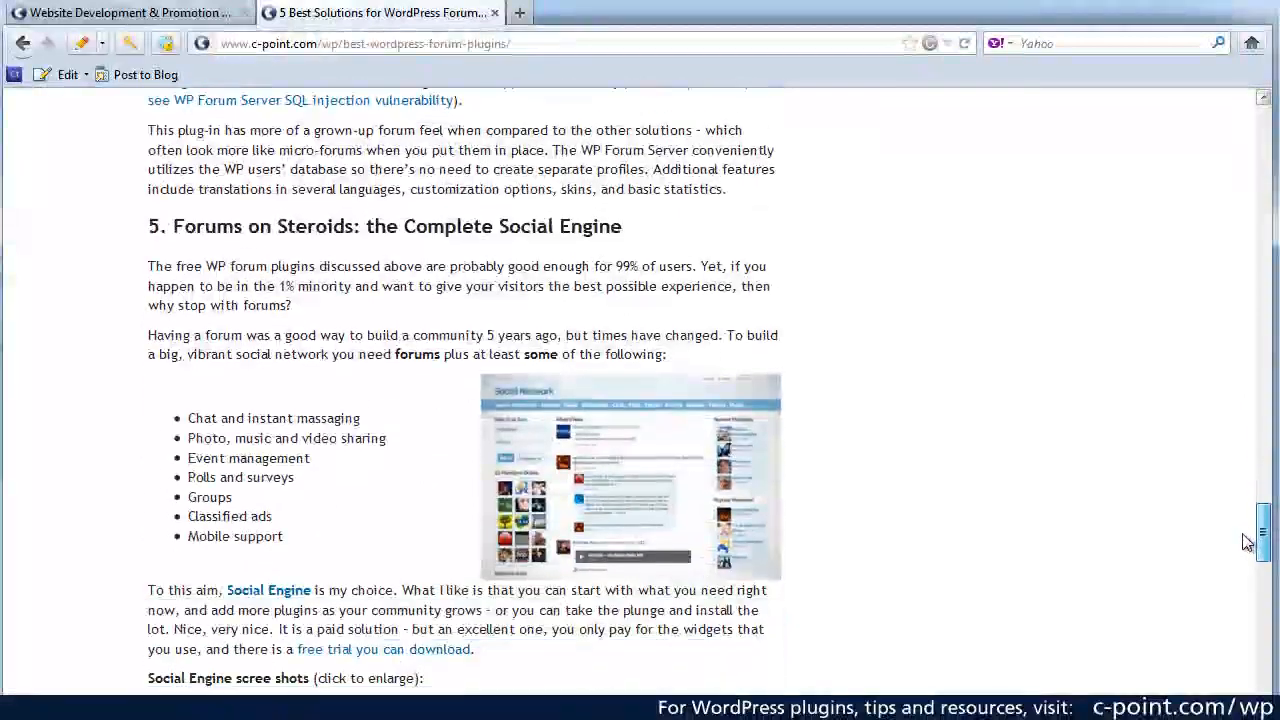
{"action": "scroll", "scroll_direction": "down", "scroll_amount": 3}
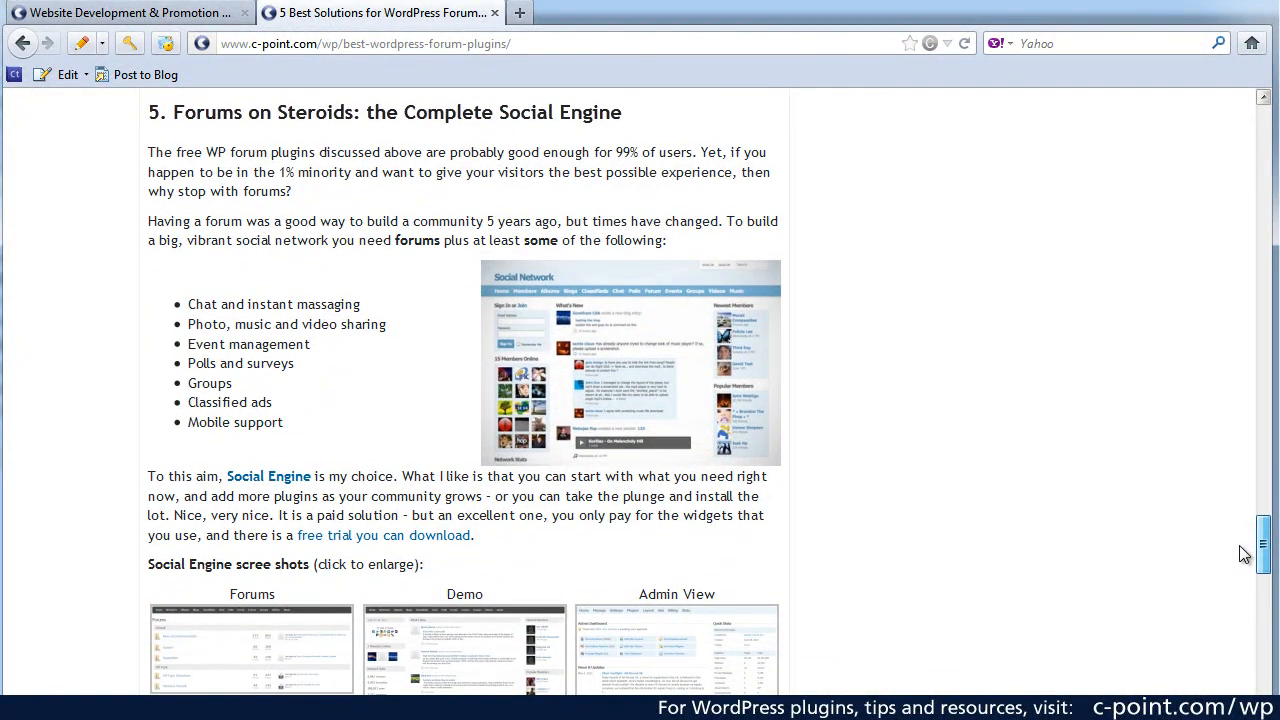
{"action": "mouse_move", "coordinate": [1264, 536]}
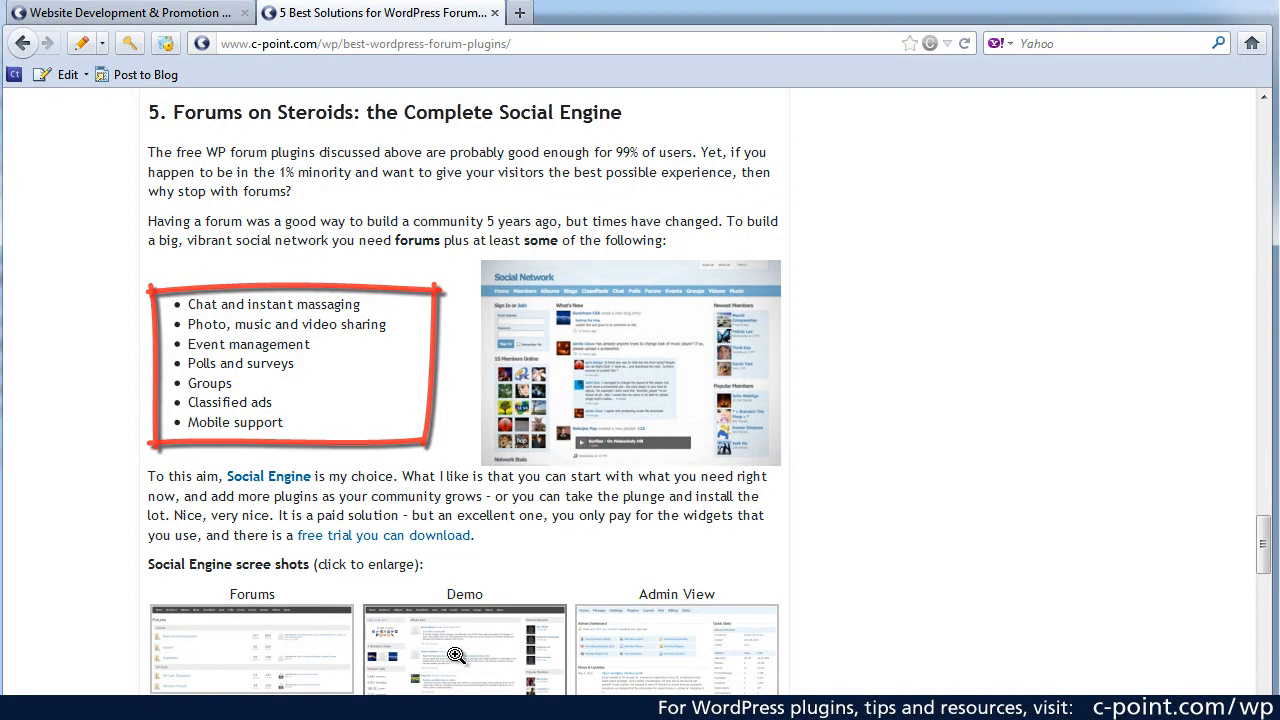
{"action": "left_click", "coordinate": [628, 362]}
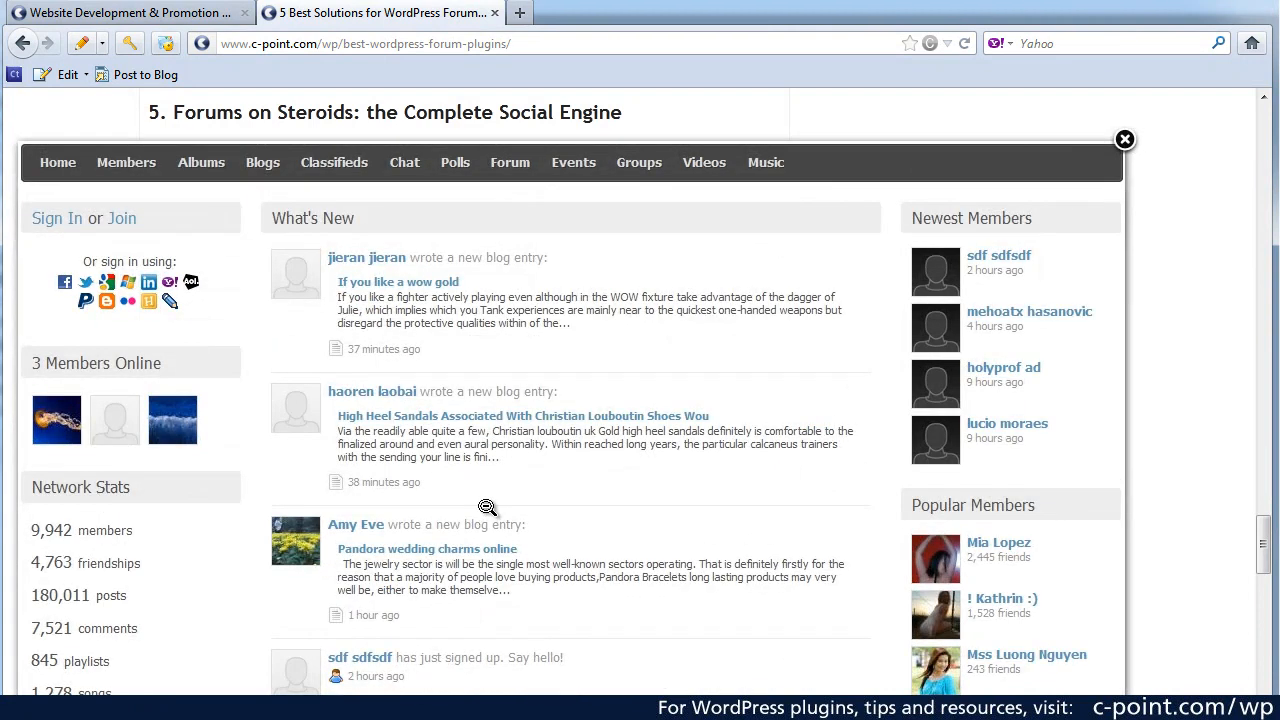
{"action": "mouse_move", "coordinate": [524, 484]}
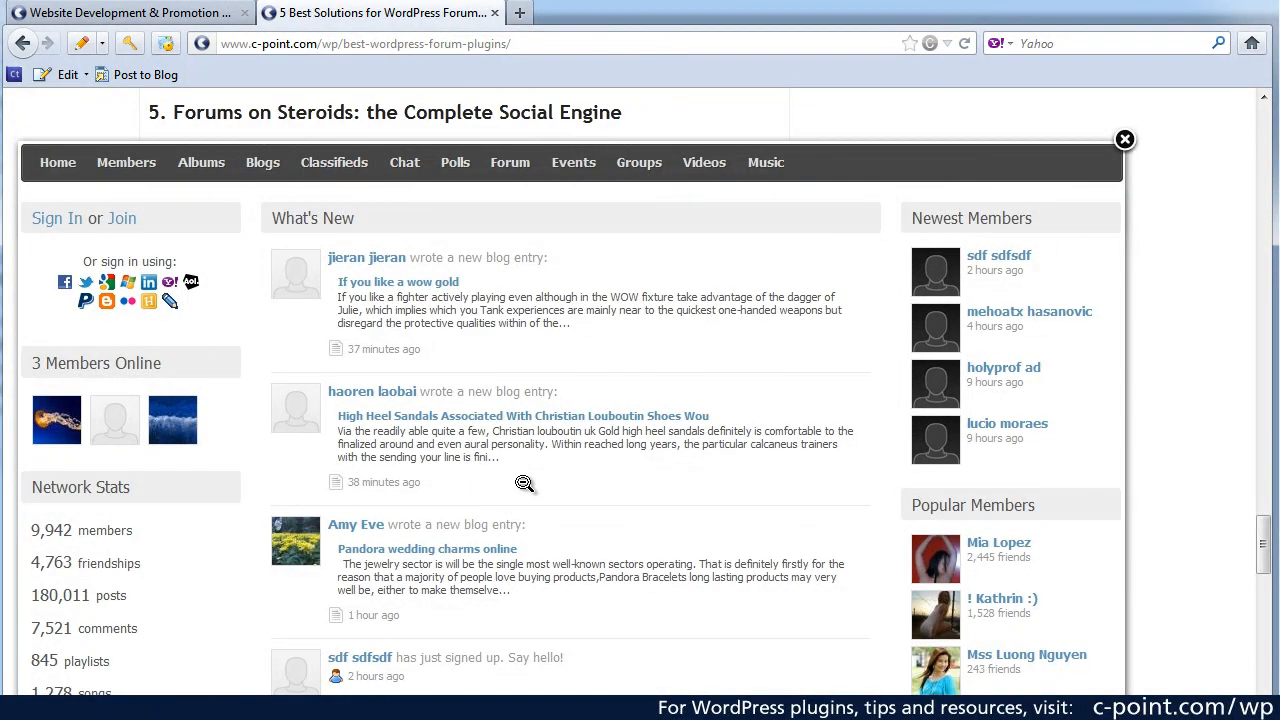
{"action": "left_click", "coordinate": [1124, 140]}
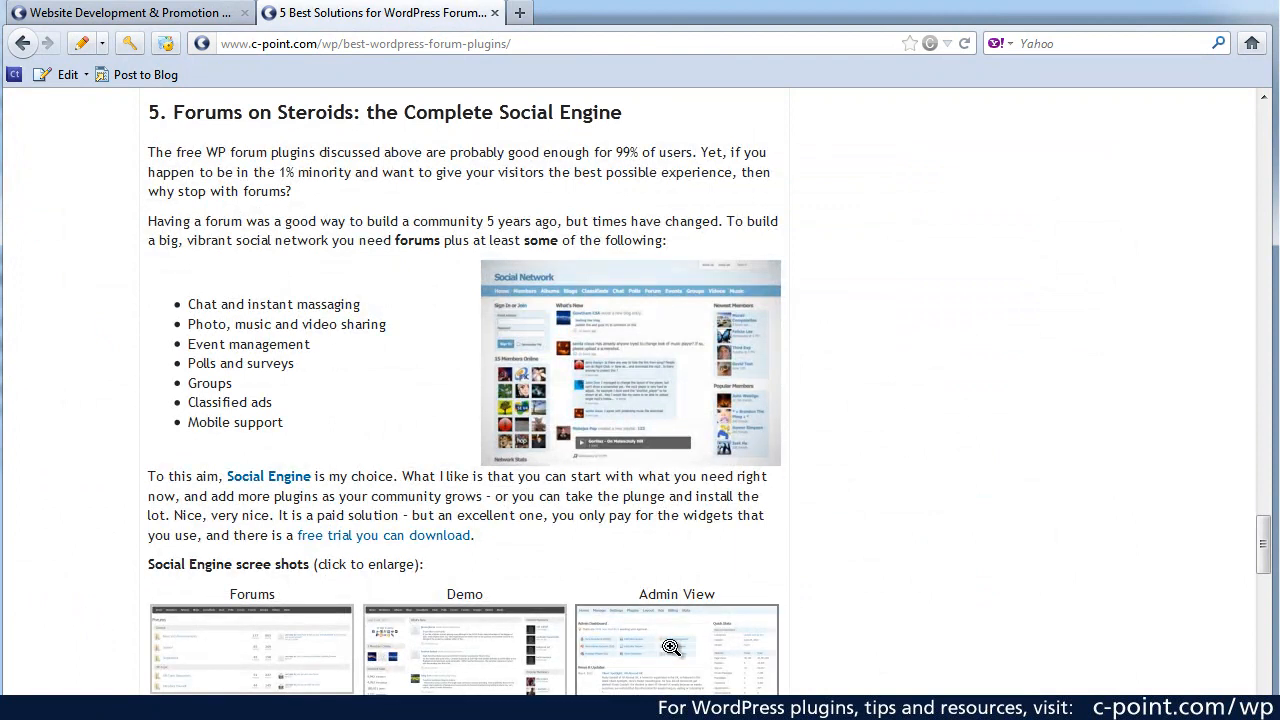
{"action": "left_click", "coordinate": [676, 648]}
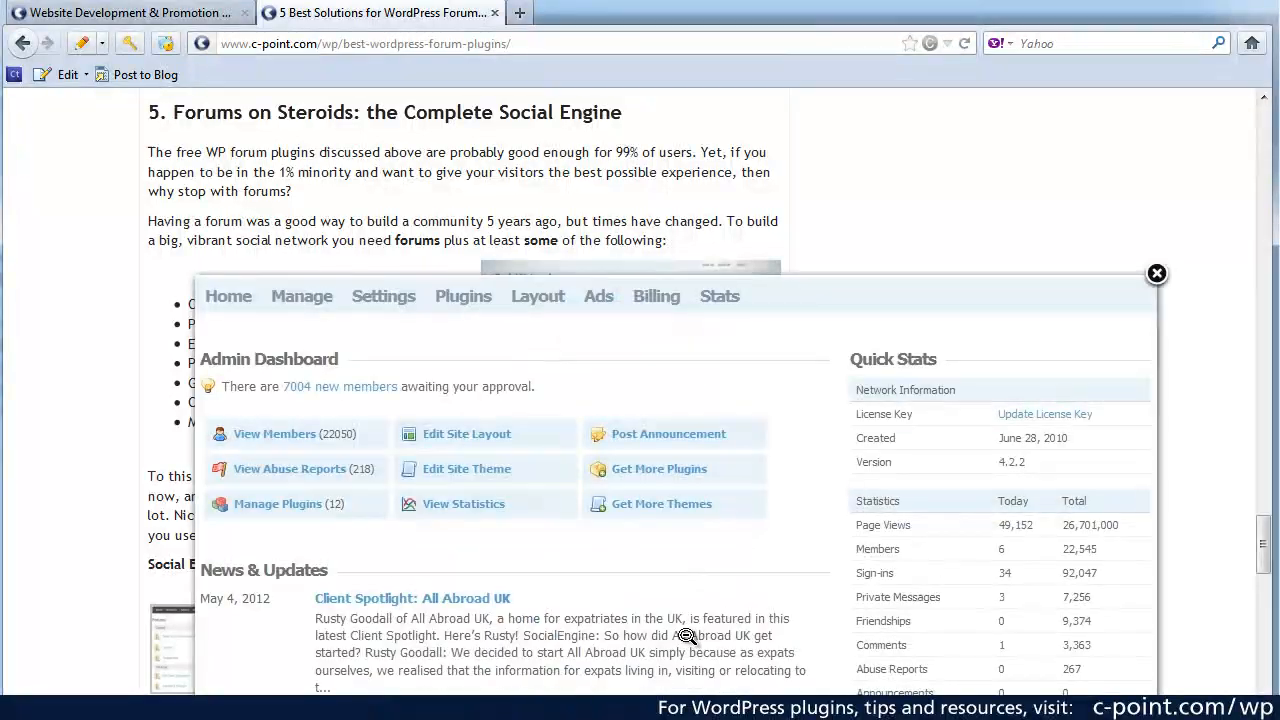
{"action": "mouse_move", "coordinate": [1156, 274]}
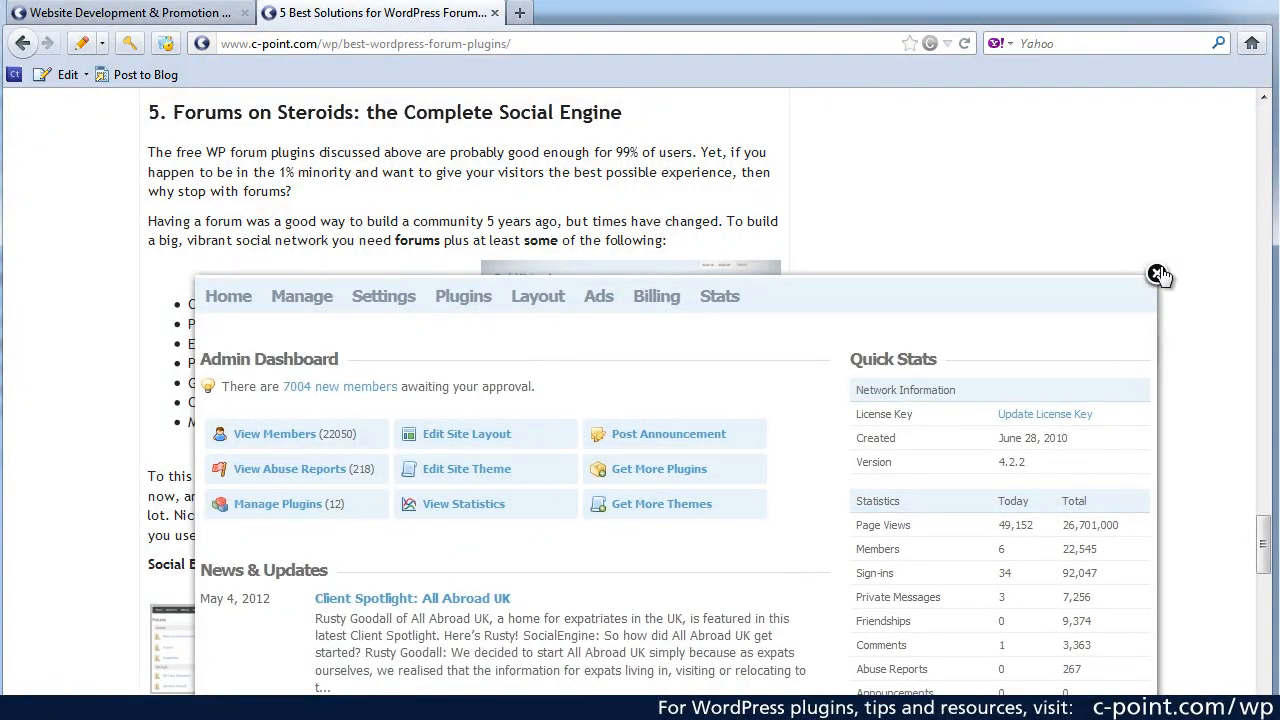
{"action": "left_click", "coordinate": [1160, 272]}
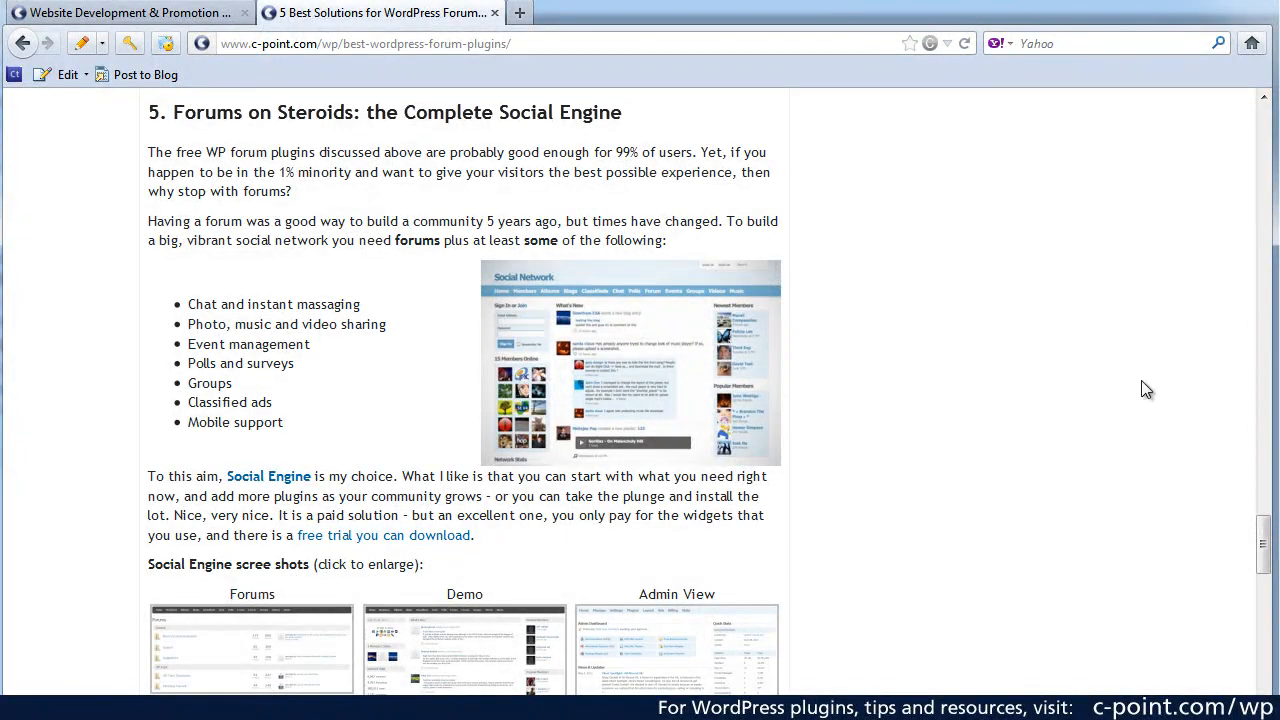
{"action": "scroll", "scroll_direction": "up", "scroll_amount": 3}
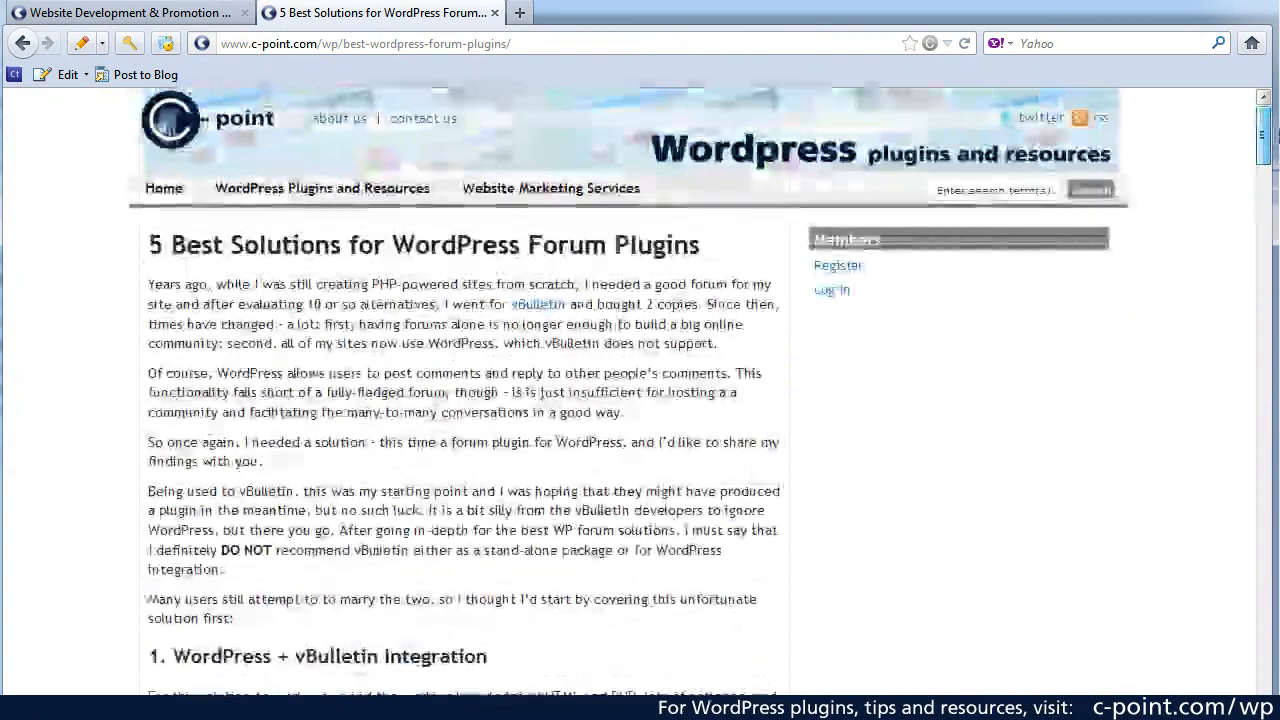
{"action": "scroll", "scroll_direction": "down", "scroll_amount": 3}
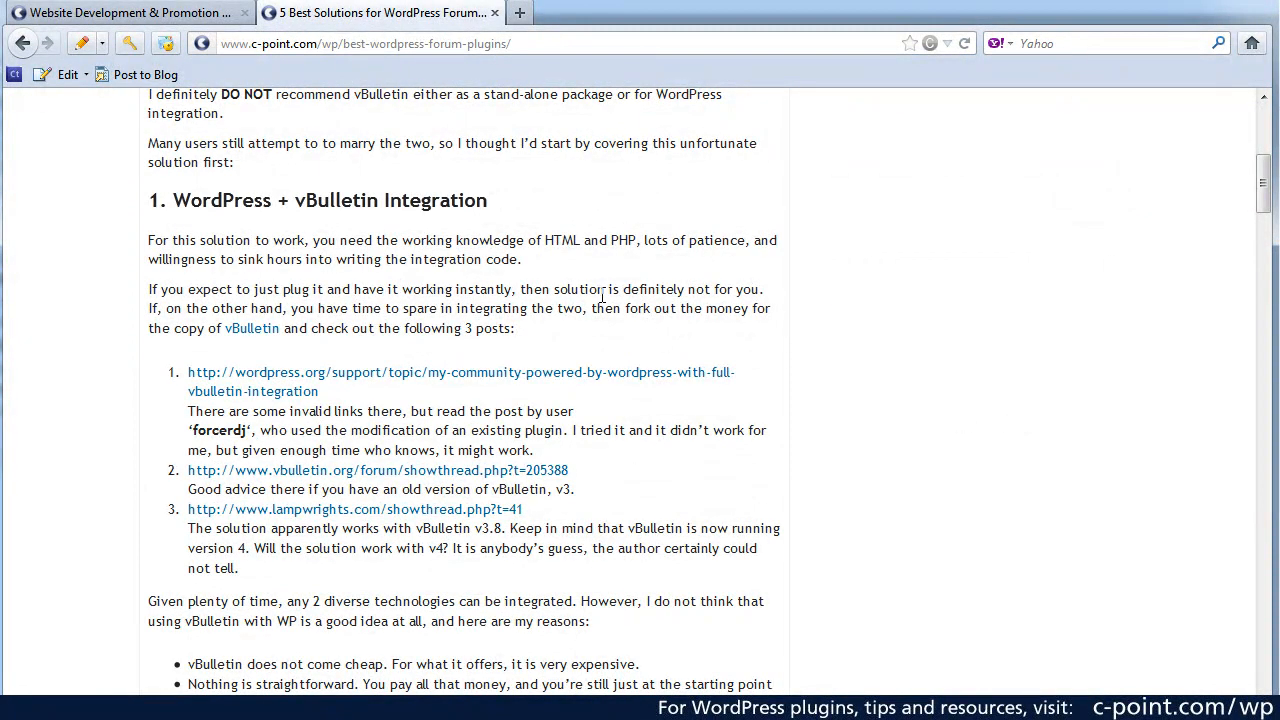
{"action": "scroll", "scroll_direction": "down", "scroll_amount": 3}
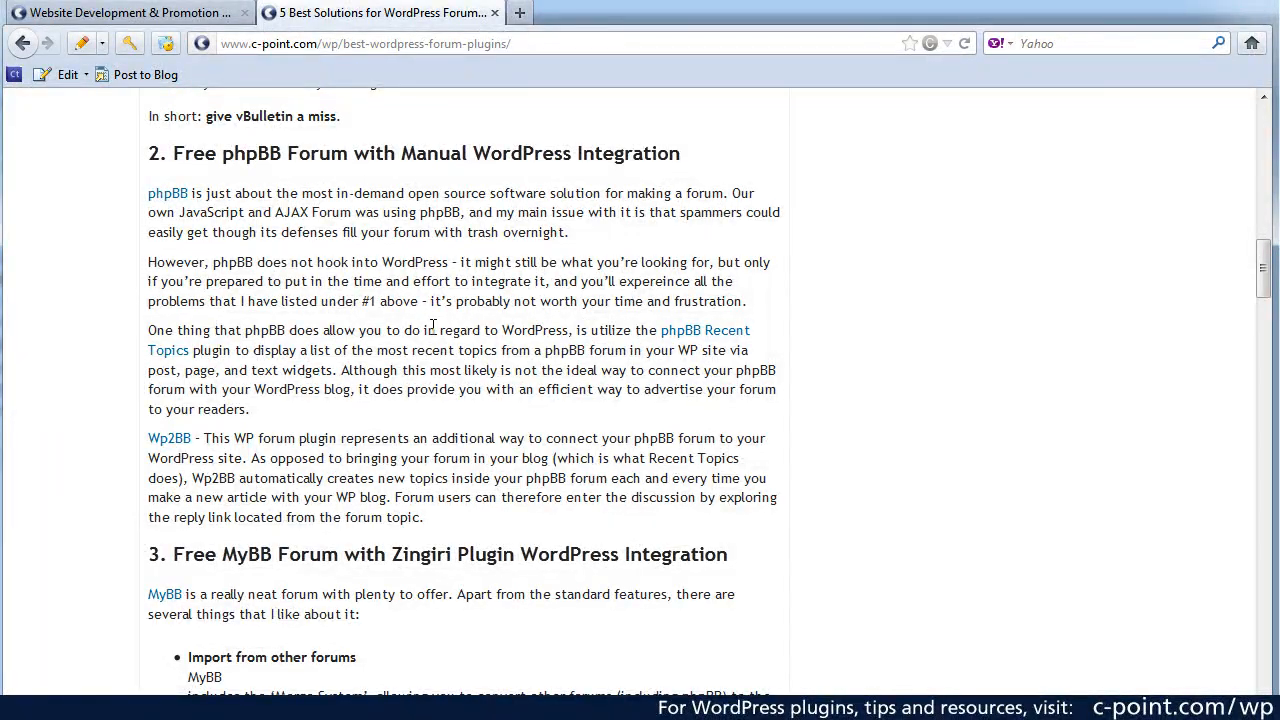
{"action": "mouse_move", "coordinate": [224, 156]}
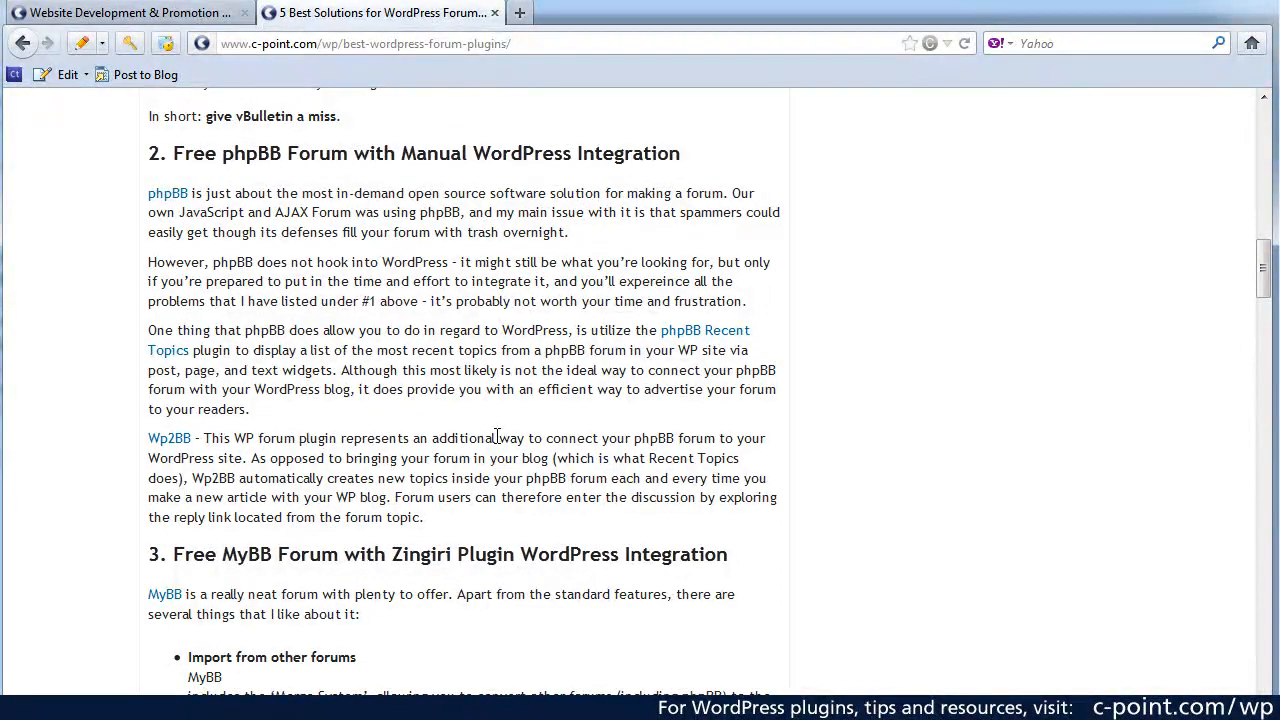
{"action": "scroll", "scroll_direction": "down", "scroll_amount": 3}
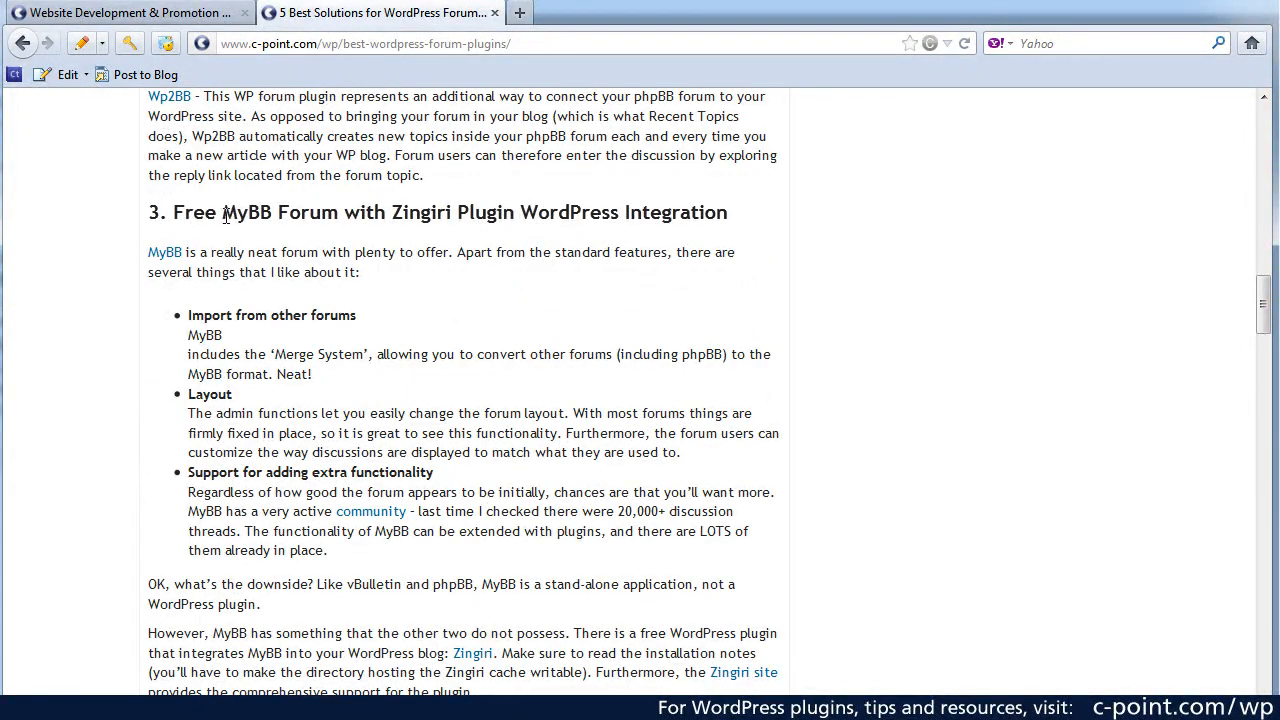
{"action": "mouse_move", "coordinate": [464, 224]}
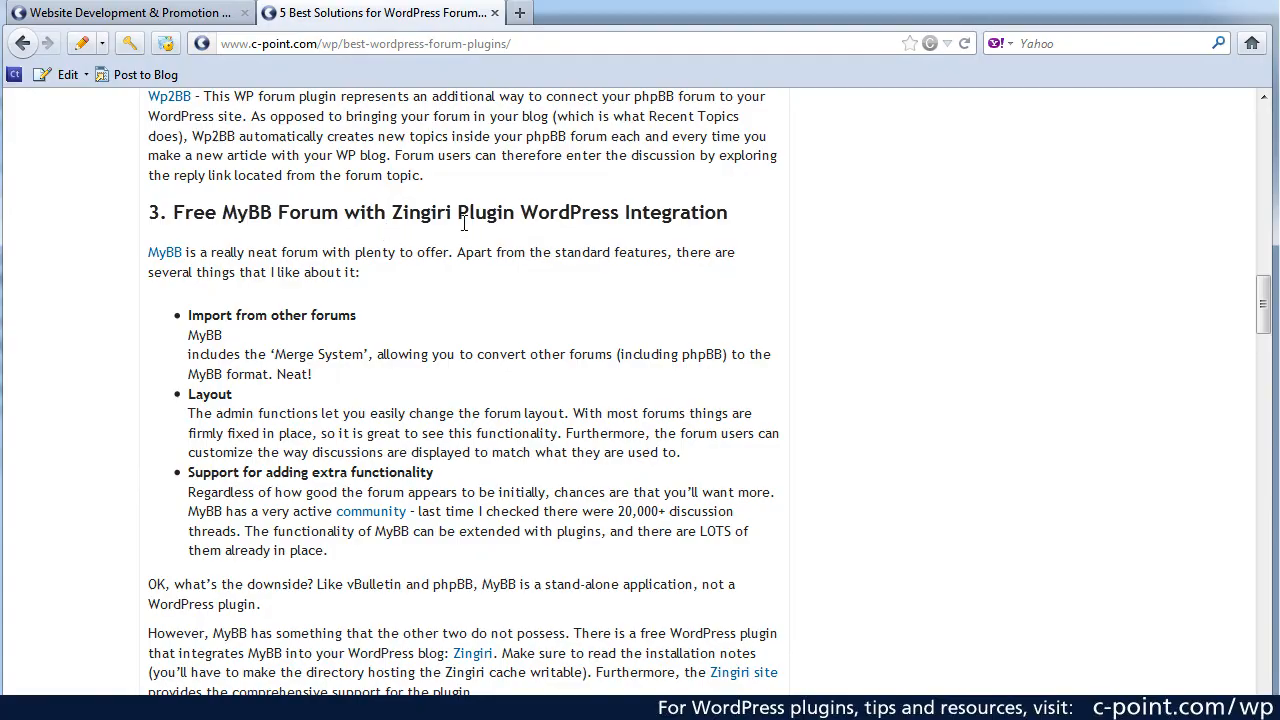
{"action": "mouse_move", "coordinate": [490, 320]}
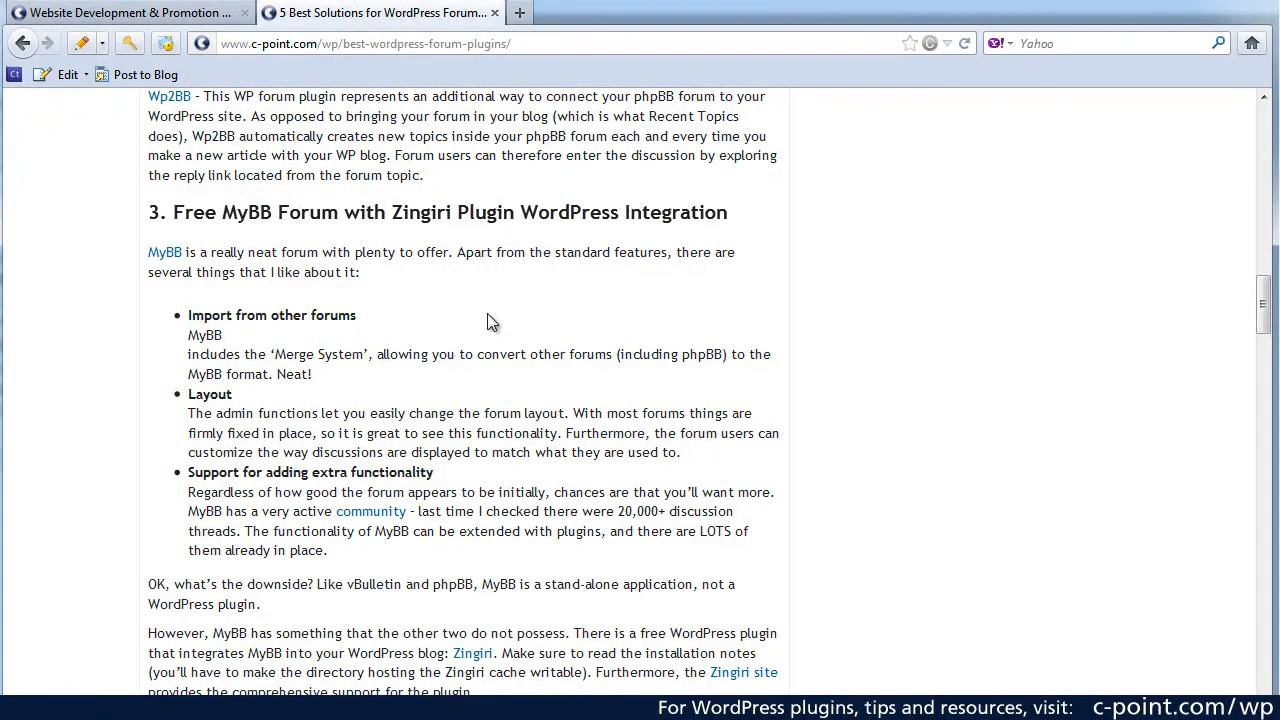
{"action": "mouse_move", "coordinate": [724, 392]}
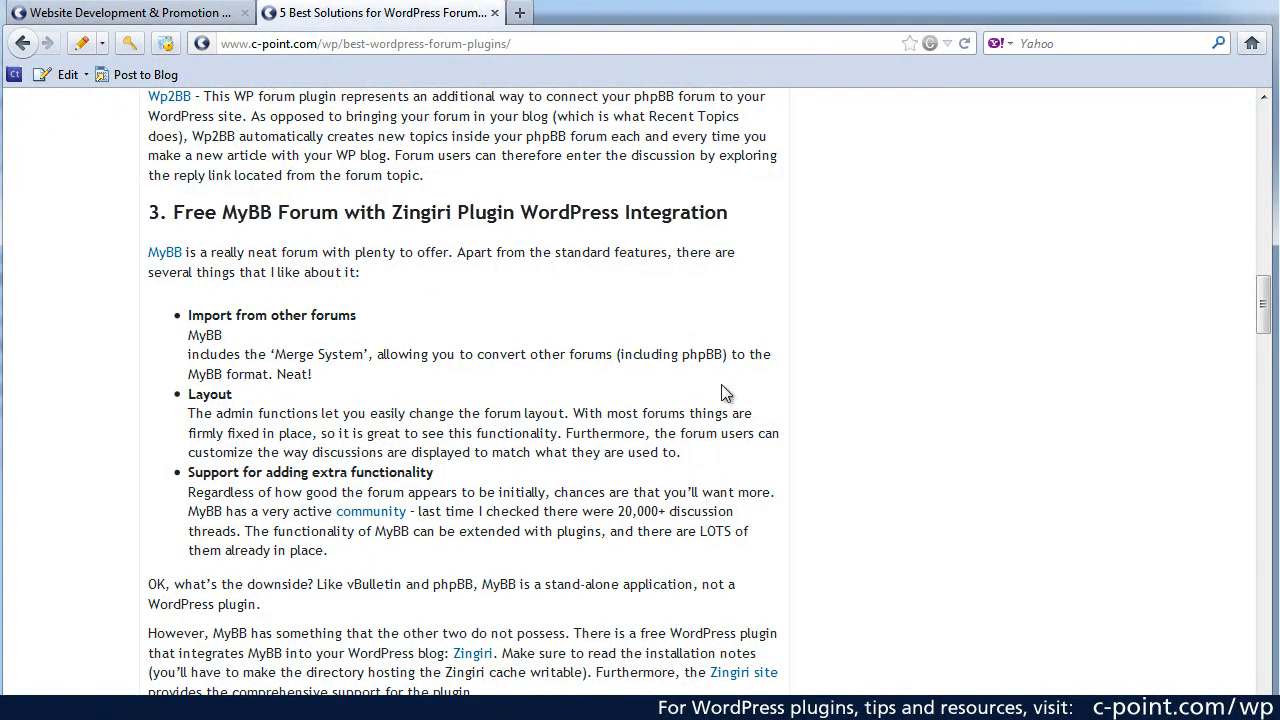
{"action": "scroll", "scroll_direction": "down", "scroll_amount": 3}
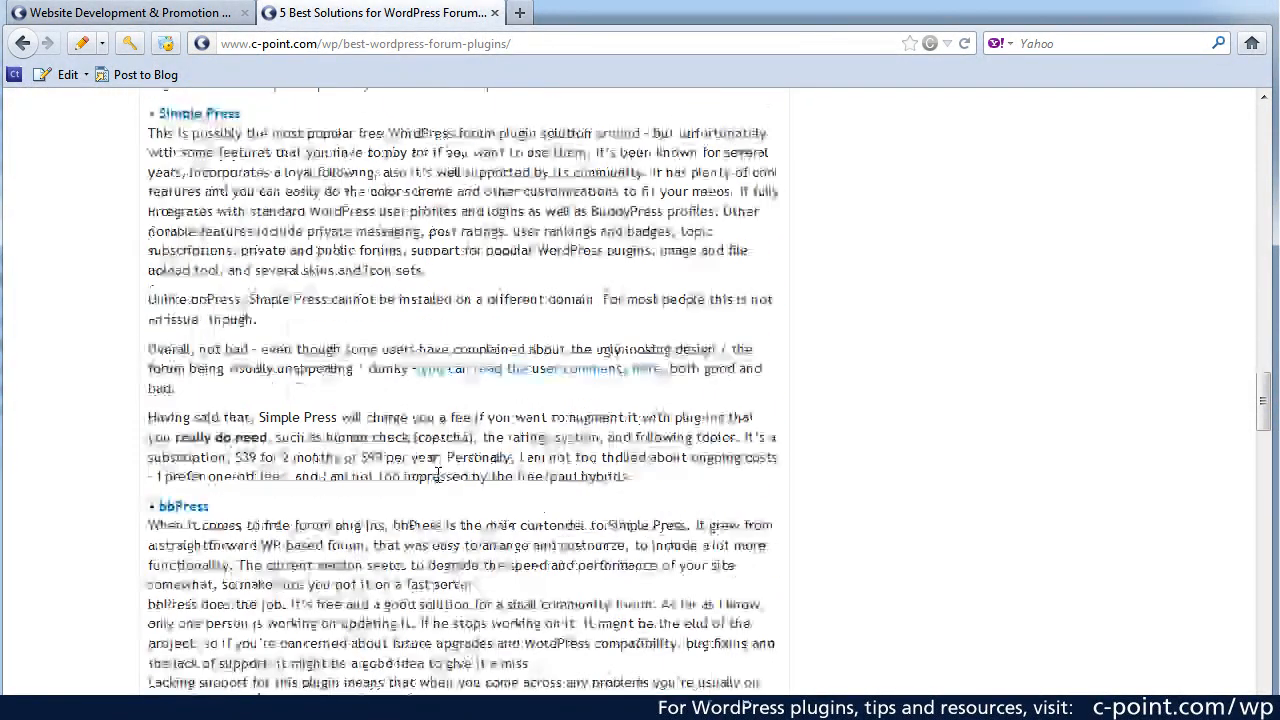
{"action": "scroll", "scroll_direction": "down", "scroll_amount": 3}
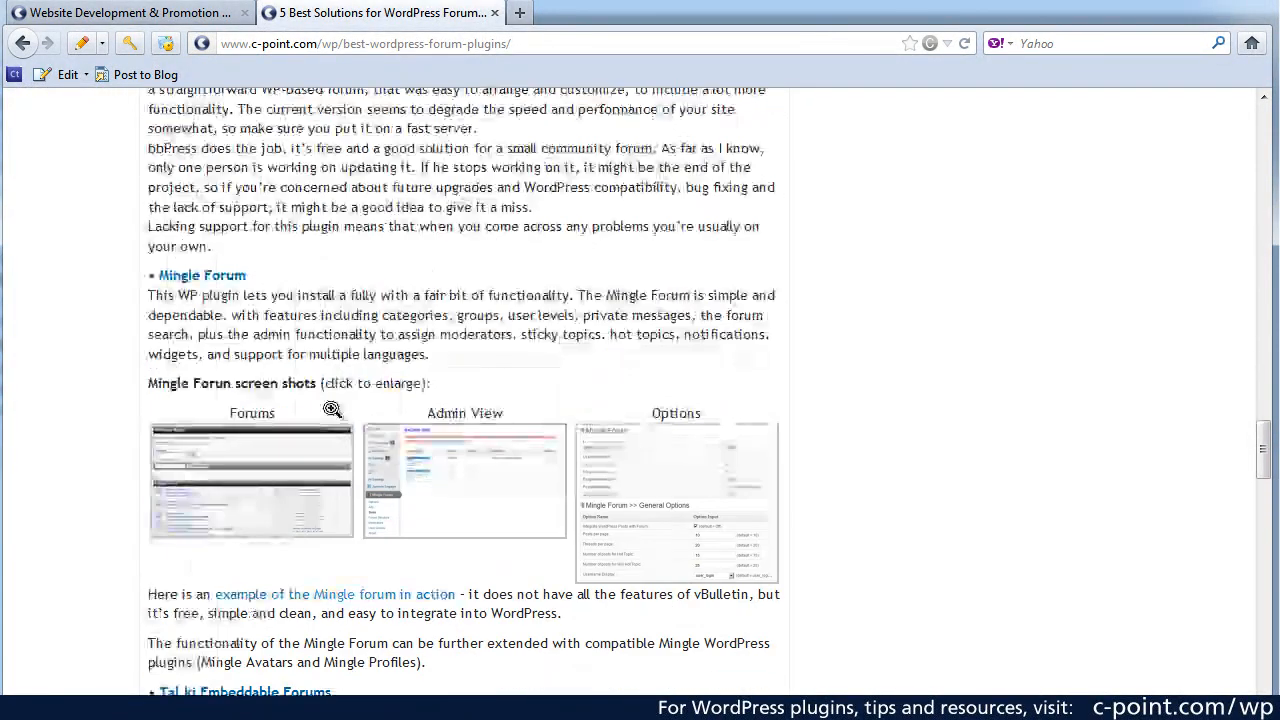
{"action": "scroll", "scroll_direction": "down", "scroll_amount": 3}
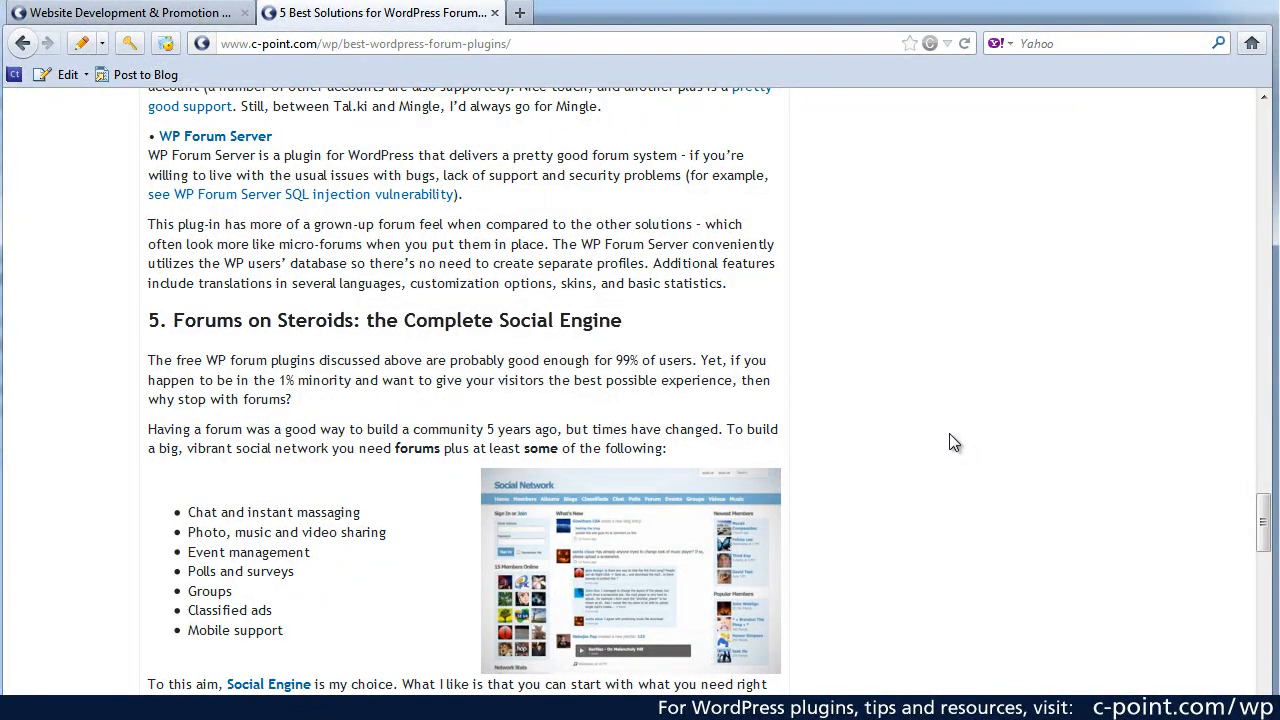
{"action": "scroll", "scroll_direction": "down", "scroll_amount": 3}
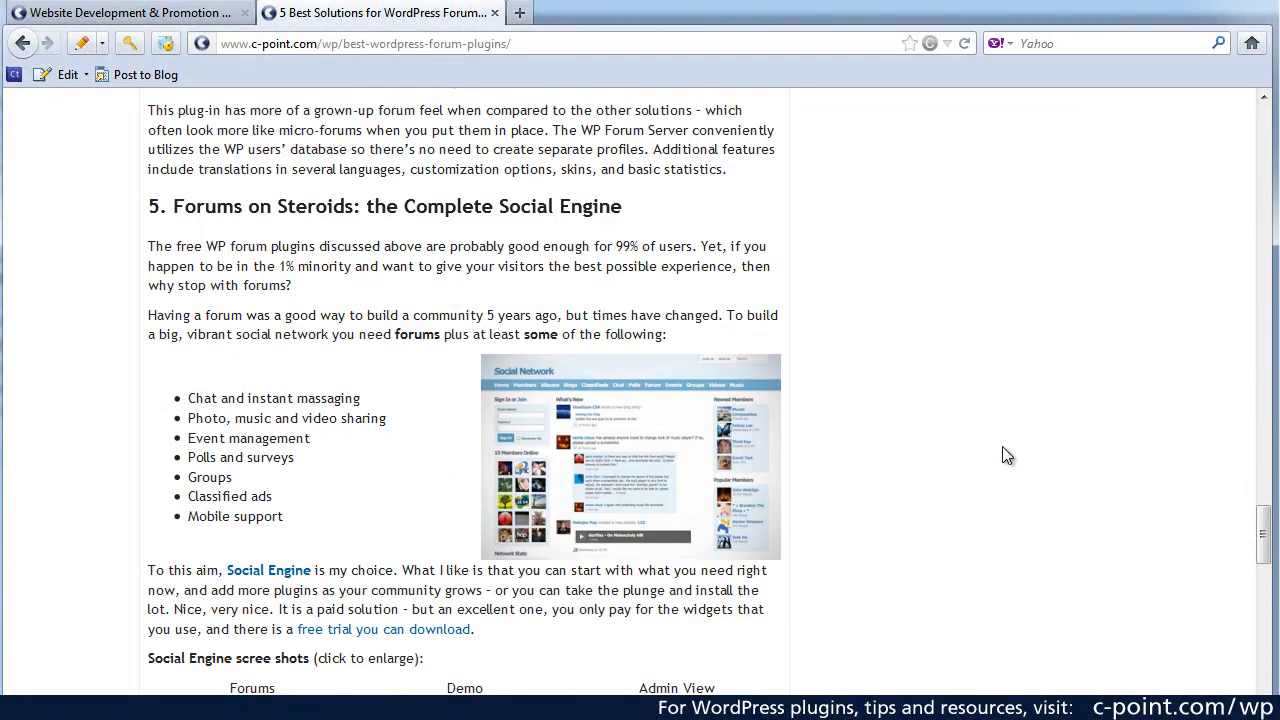
{"action": "scroll", "scroll_direction": "down", "scroll_amount": 3}
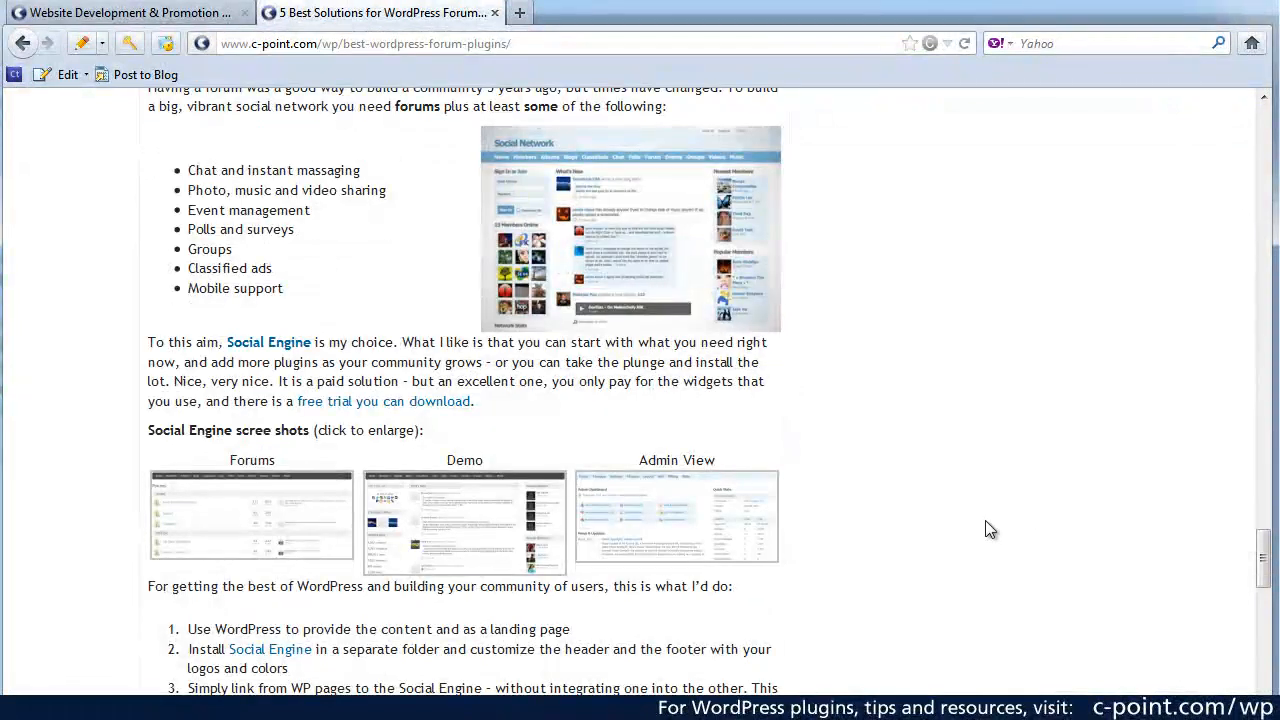
{"action": "mouse_move", "coordinate": [1238, 584]}
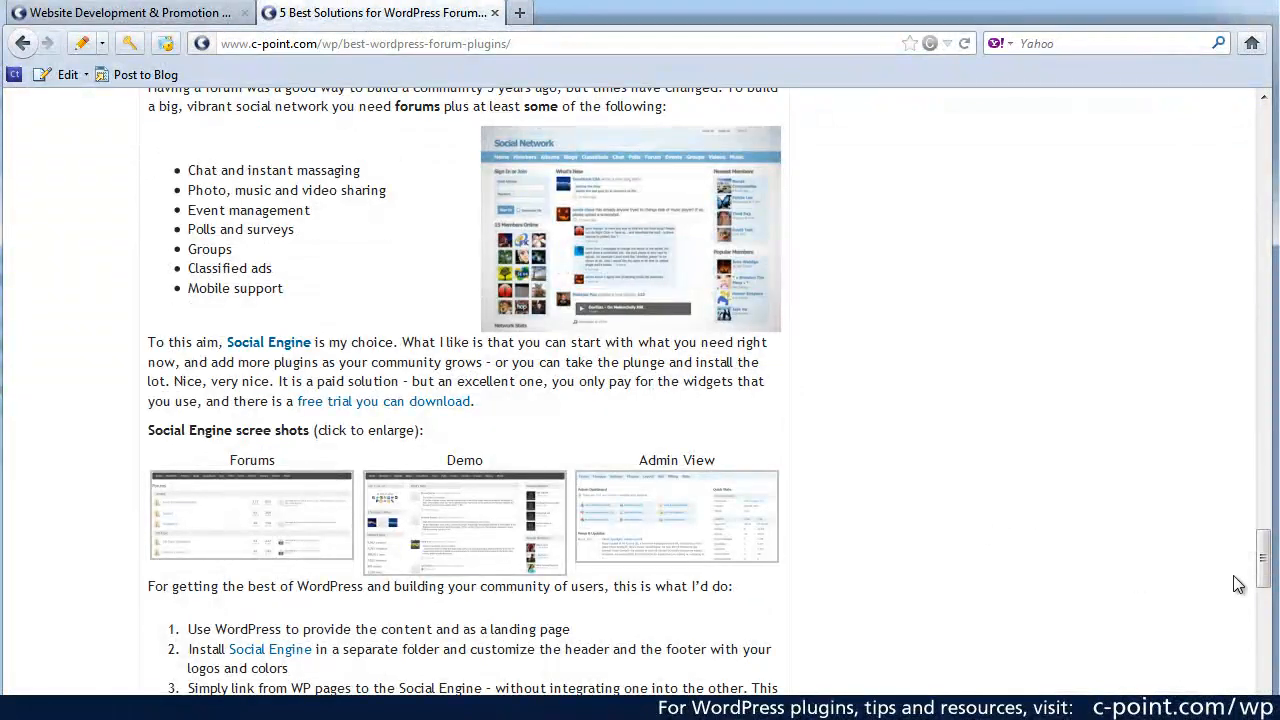
{"action": "mouse_move", "coordinate": [1064, 570]}
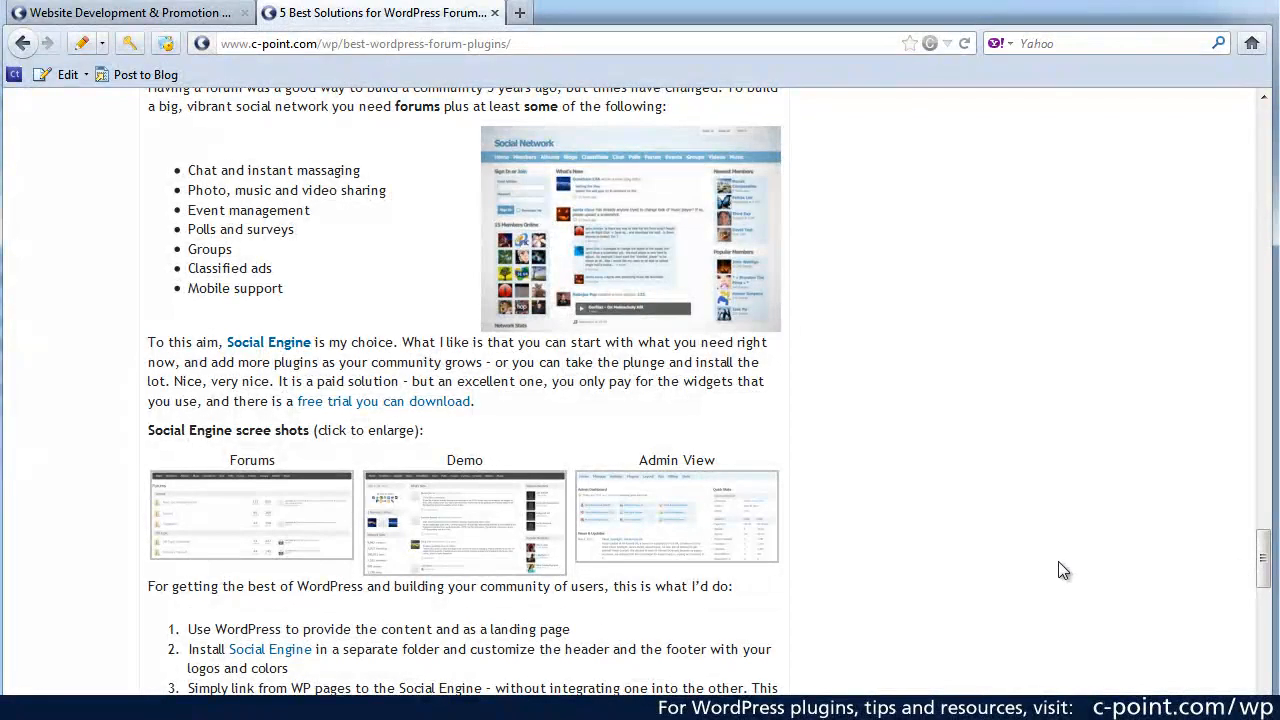